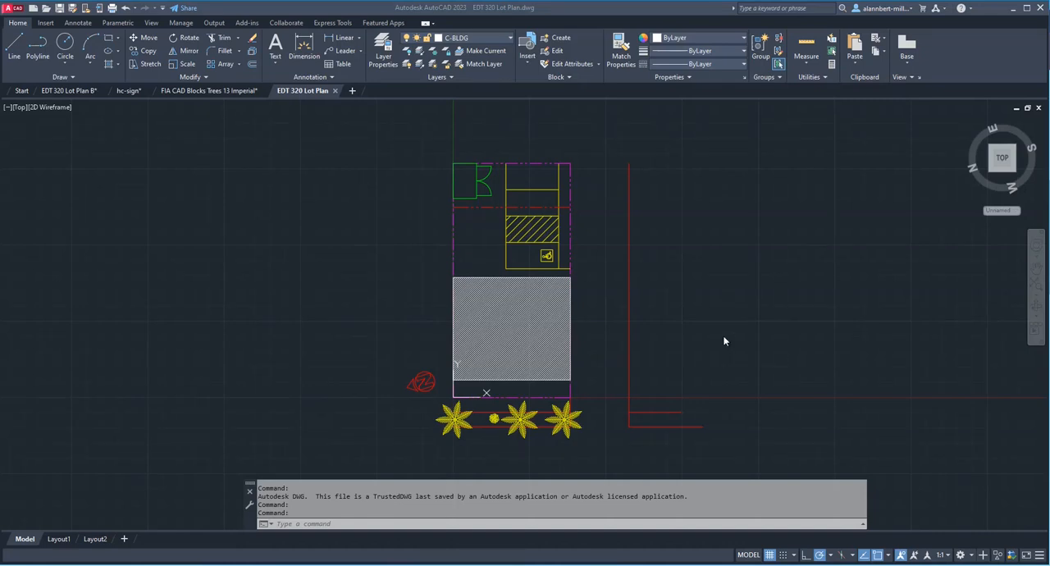
mouse_move(725, 341)
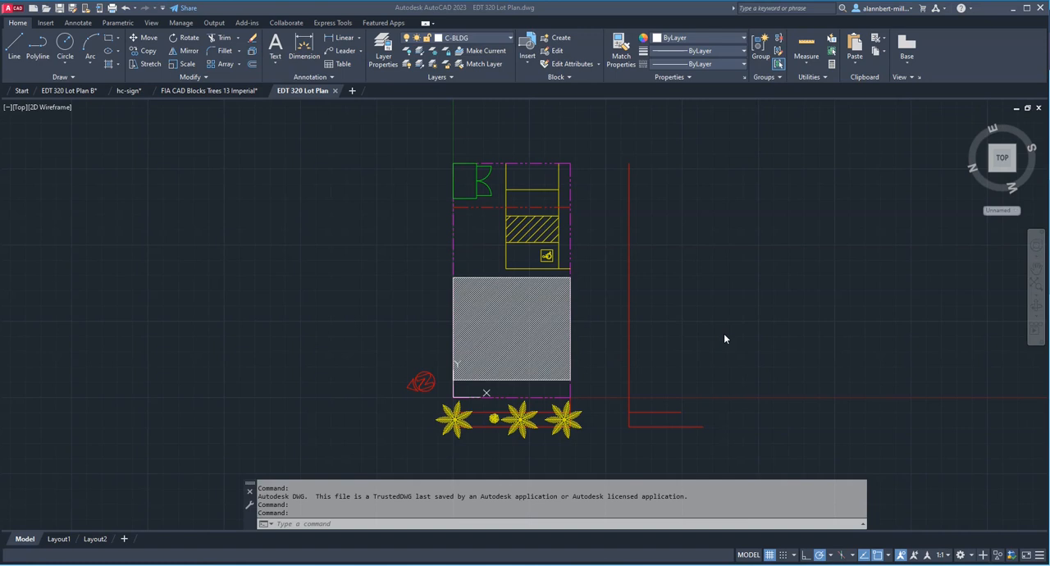
mouse_move(710, 334)
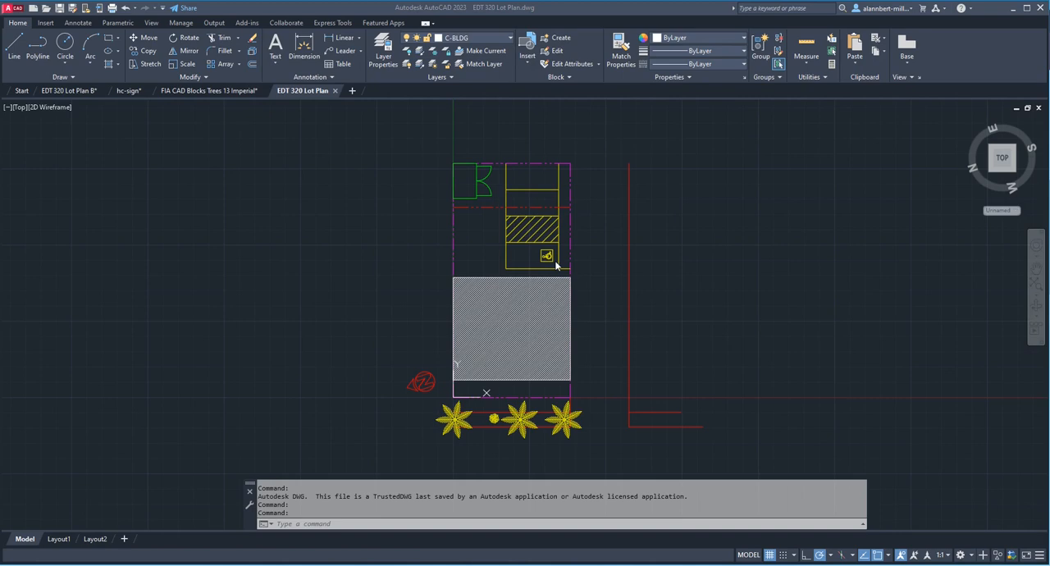
mouse_move(561, 259)
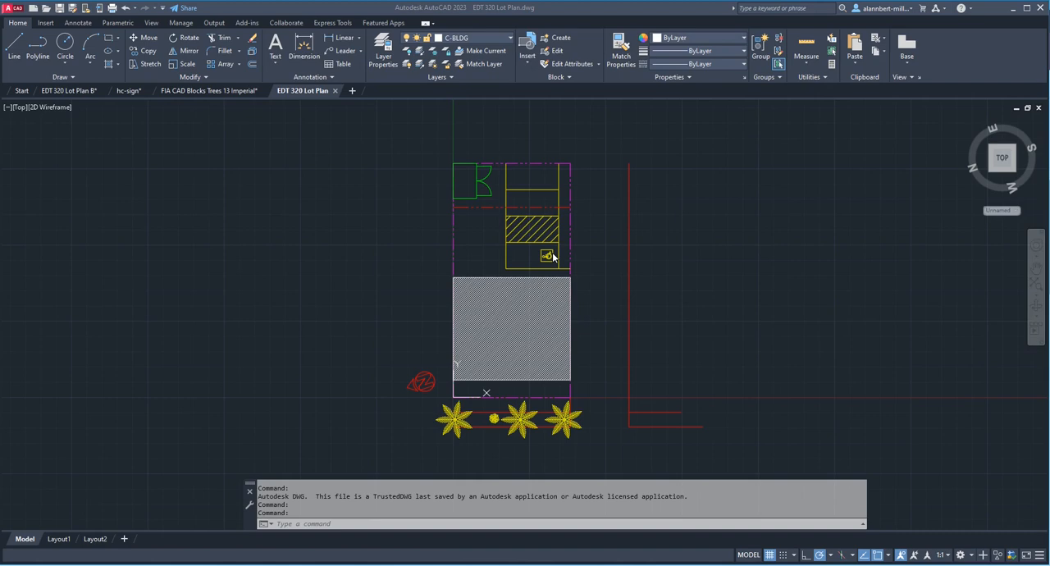
mouse_move(548, 240)
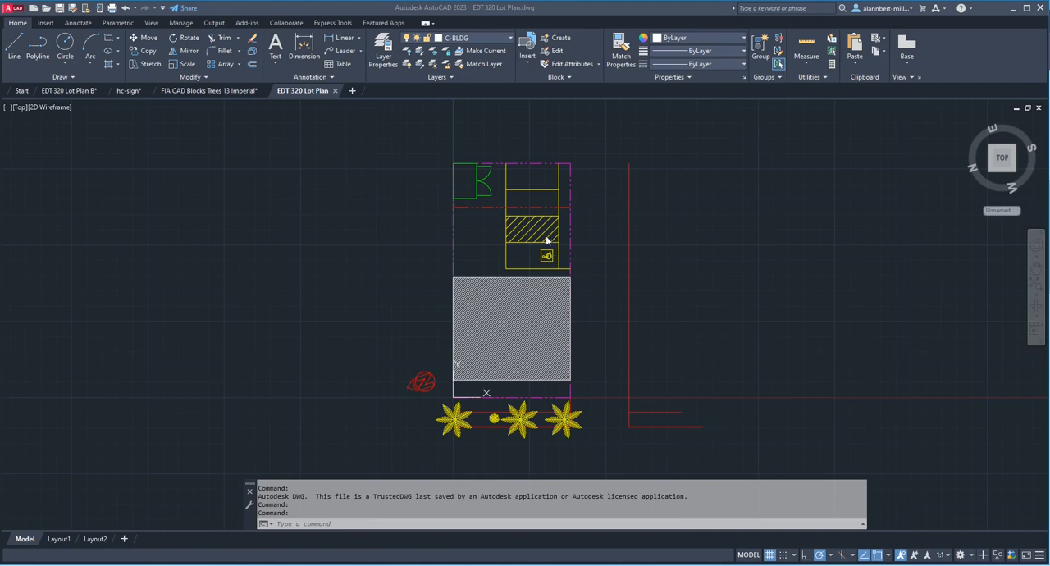
mouse_move(529, 233)
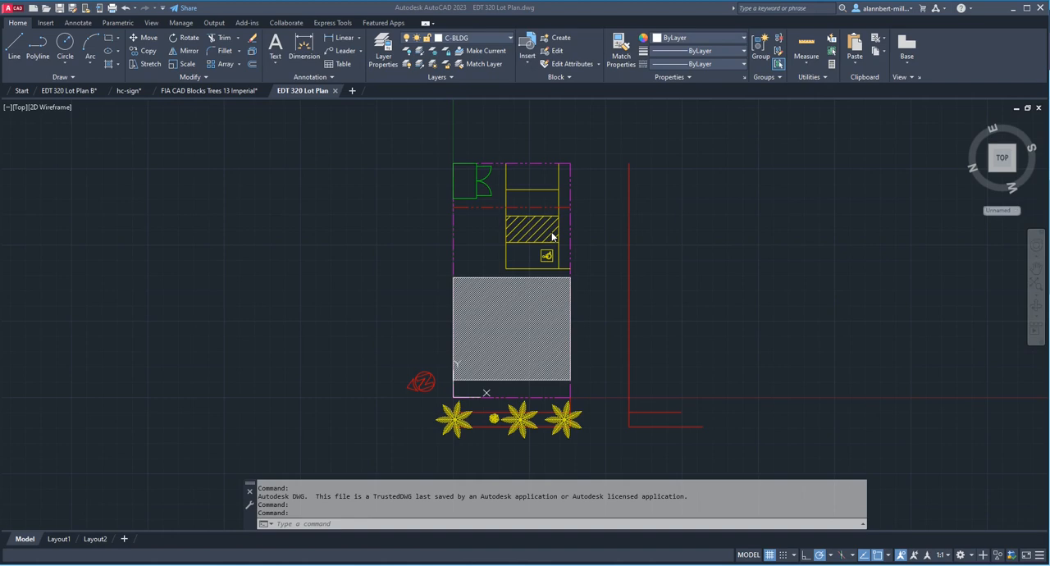
mouse_move(541, 238)
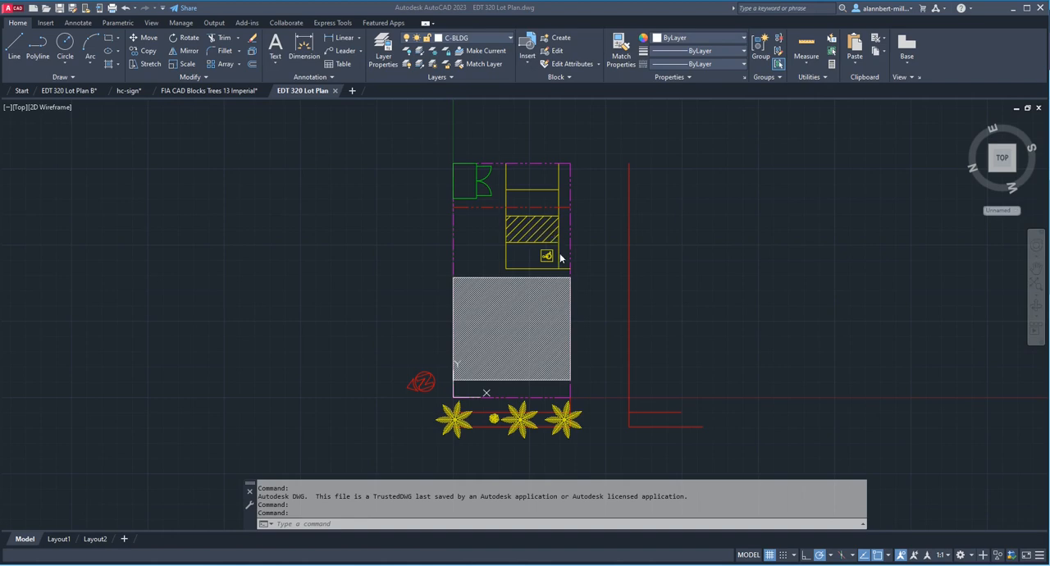
mouse_move(555, 233)
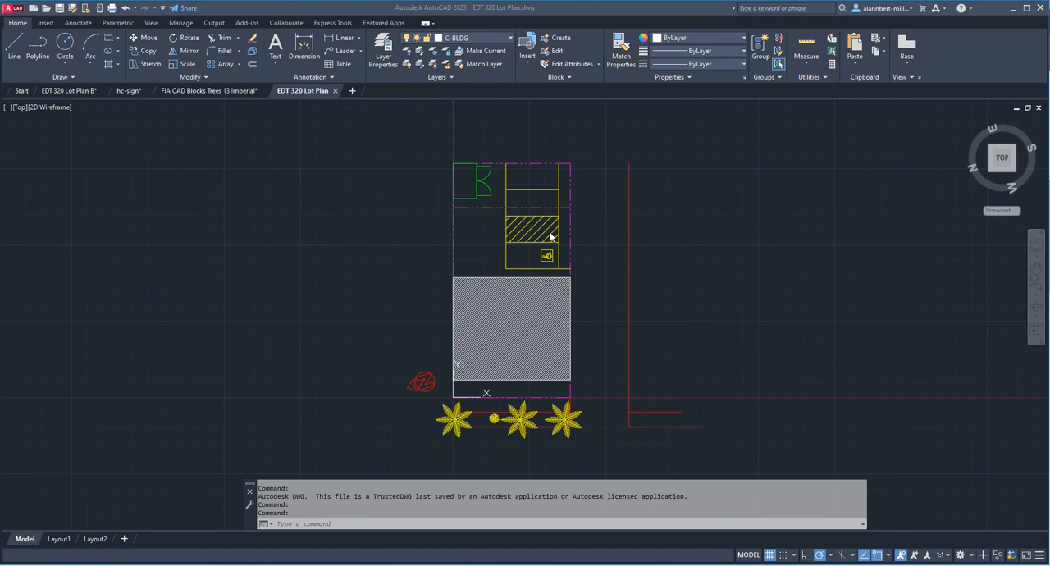
mouse_move(538, 205)
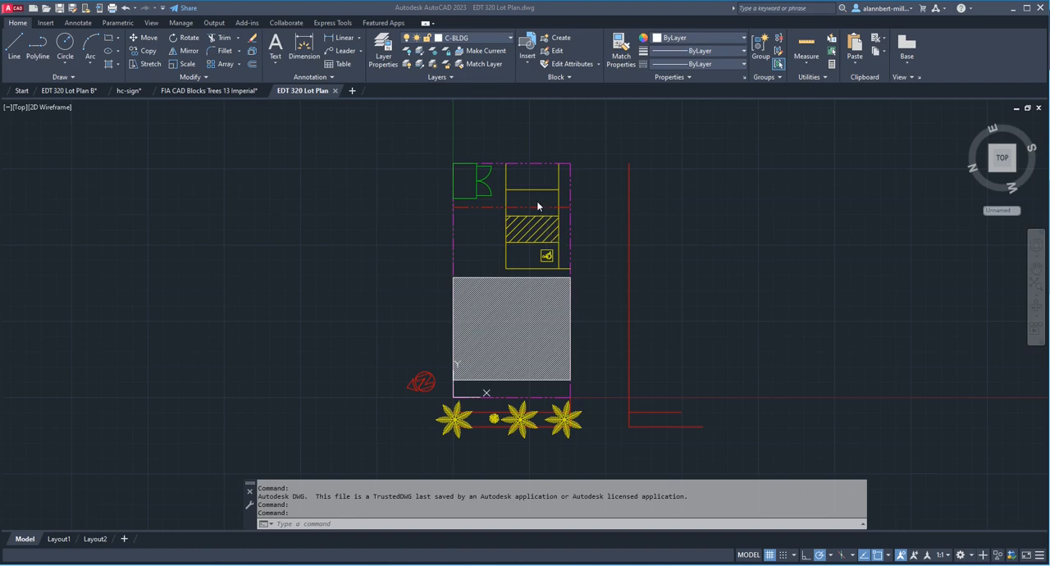
mouse_move(515, 191)
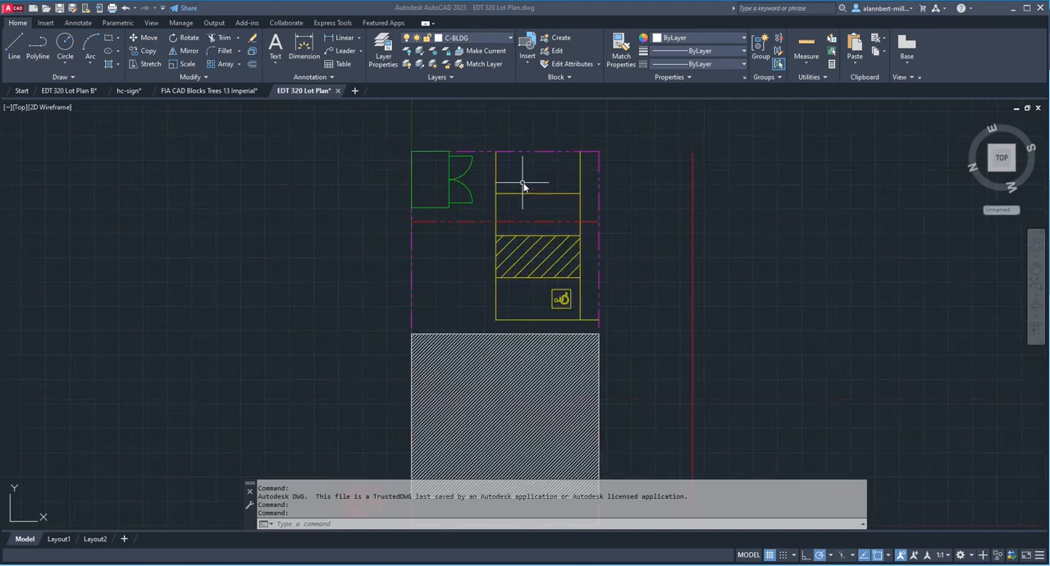
mouse_move(474, 177)
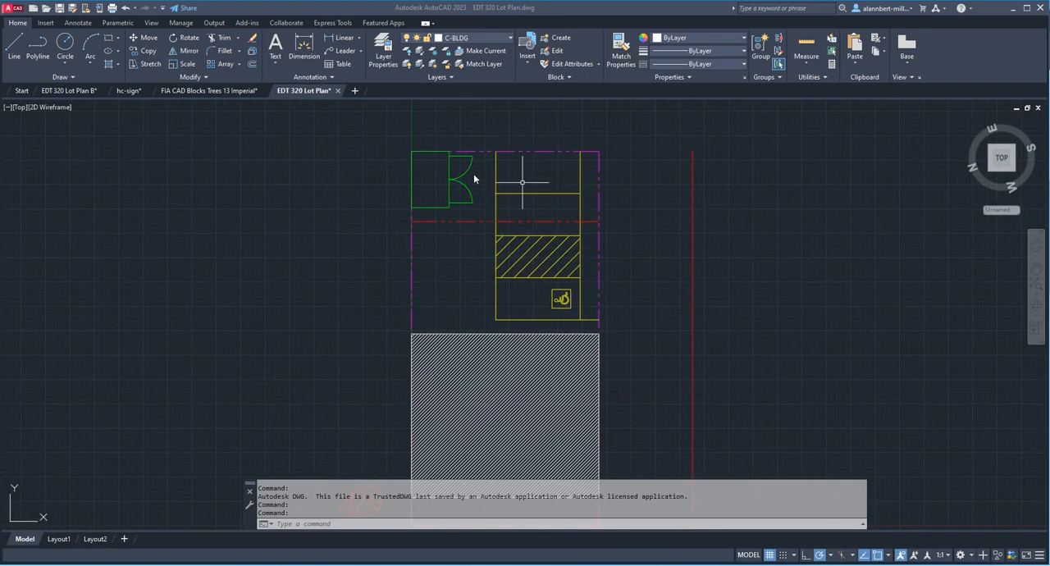
mouse_move(492, 187)
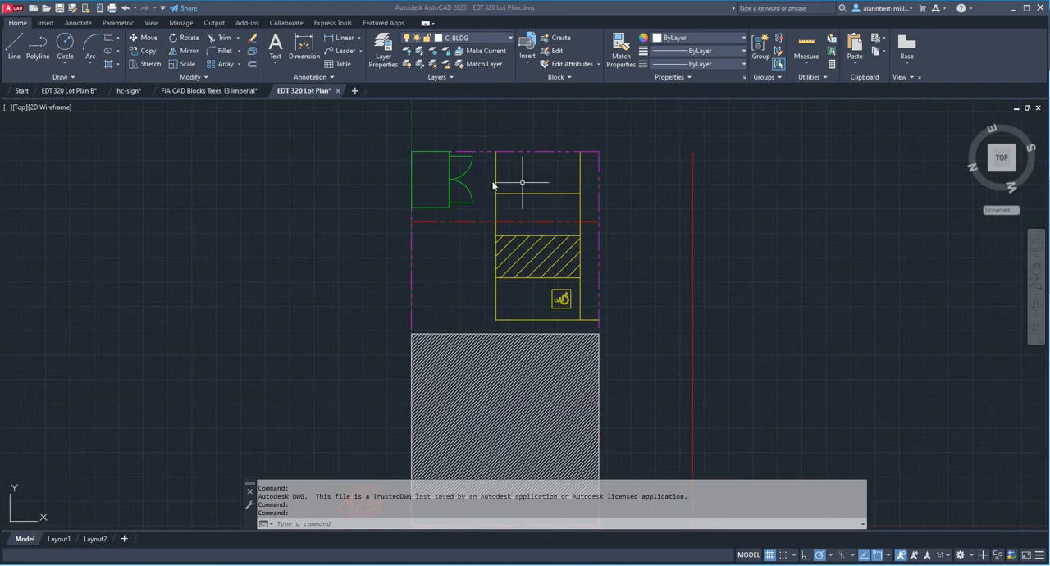
mouse_move(500, 188)
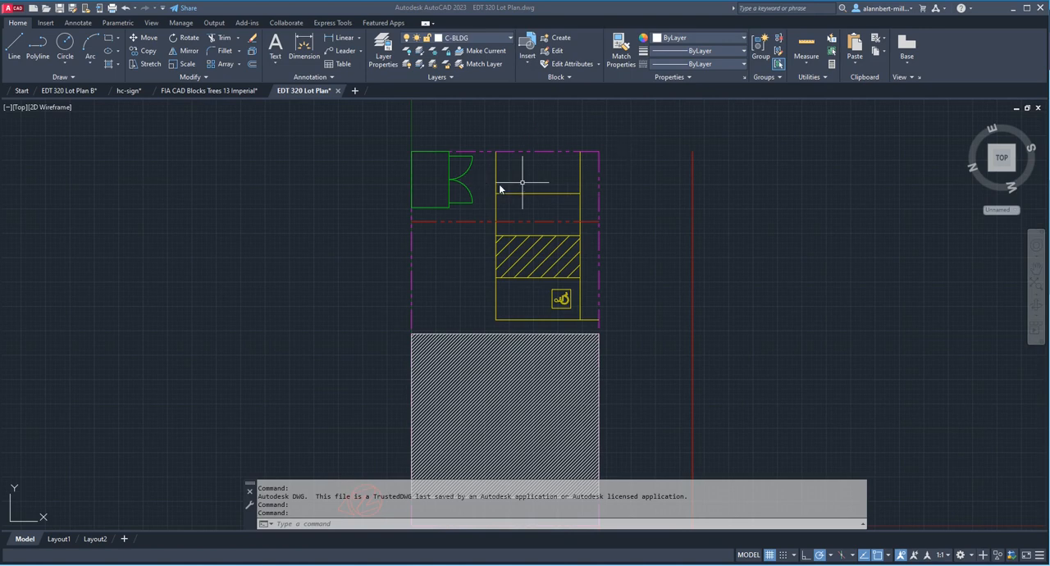
mouse_move(453, 183)
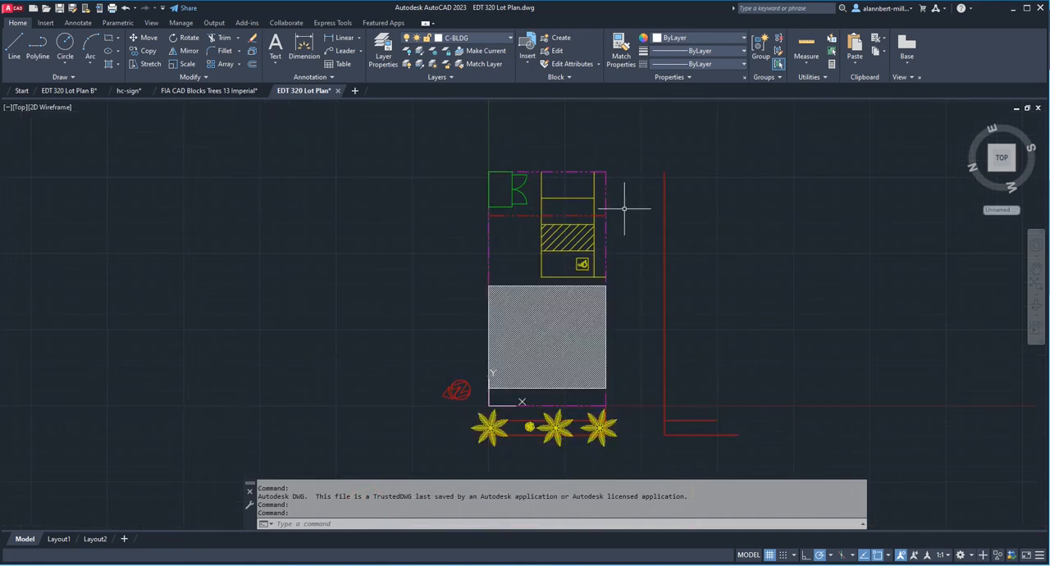
mouse_move(627, 284)
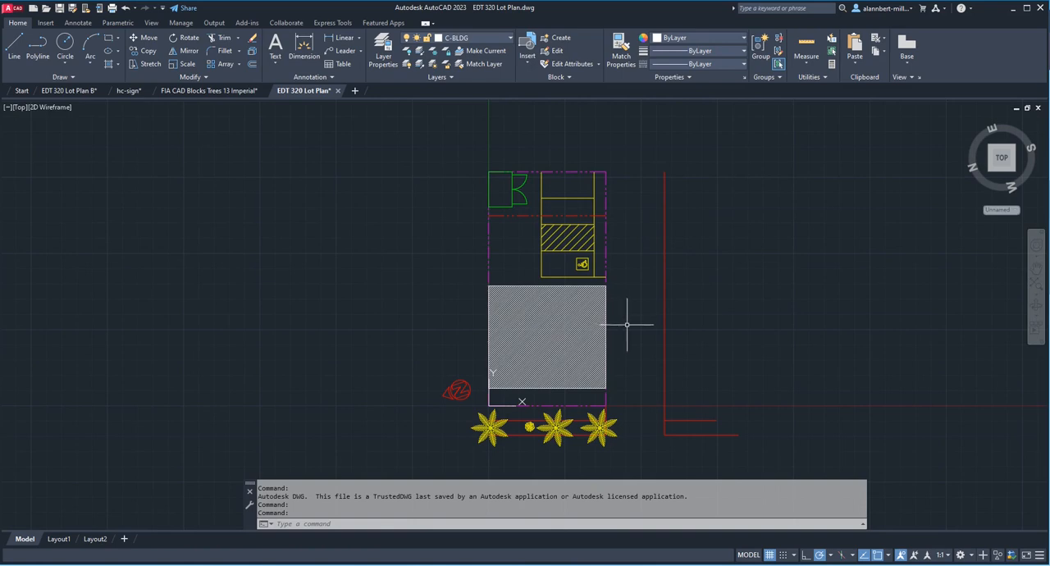
mouse_move(626, 327)
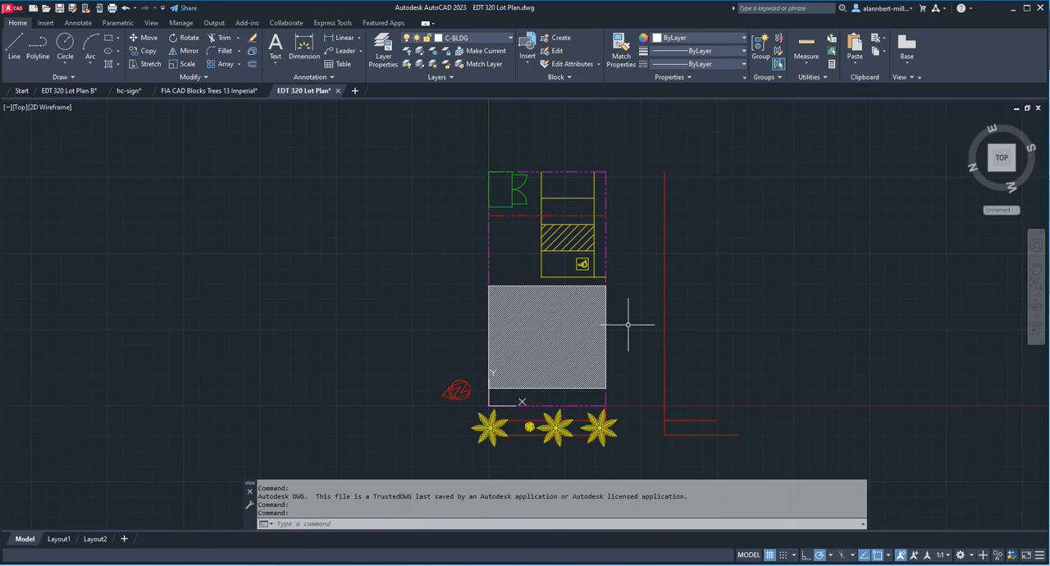
mouse_move(628, 325)
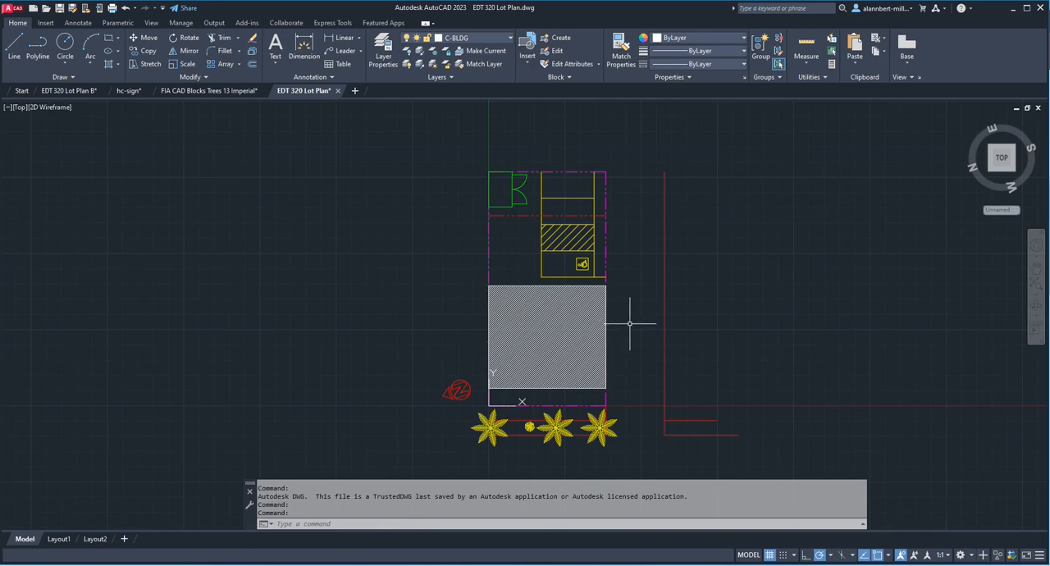
mouse_move(473, 159)
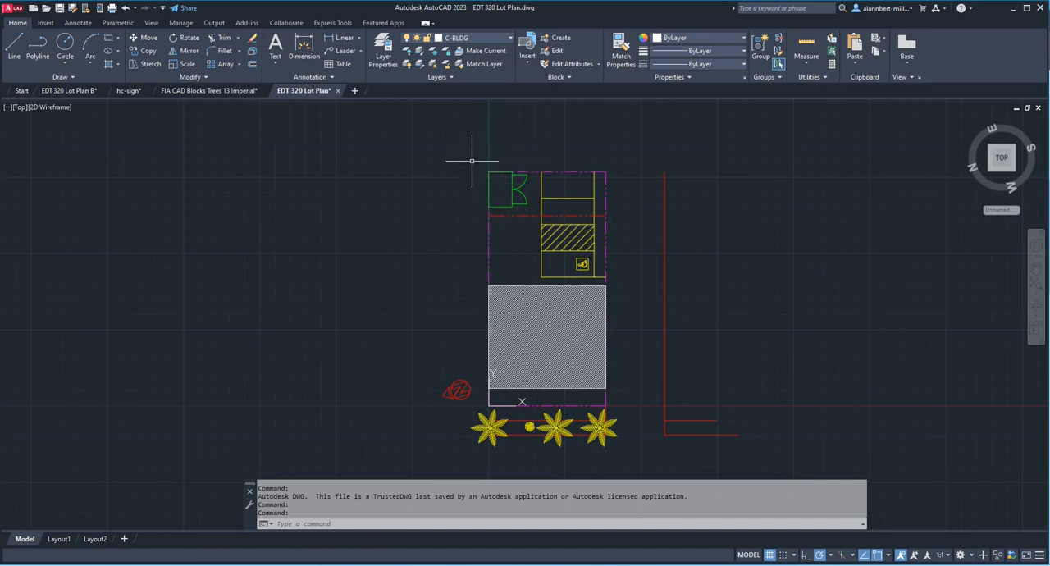
mouse_move(475, 189)
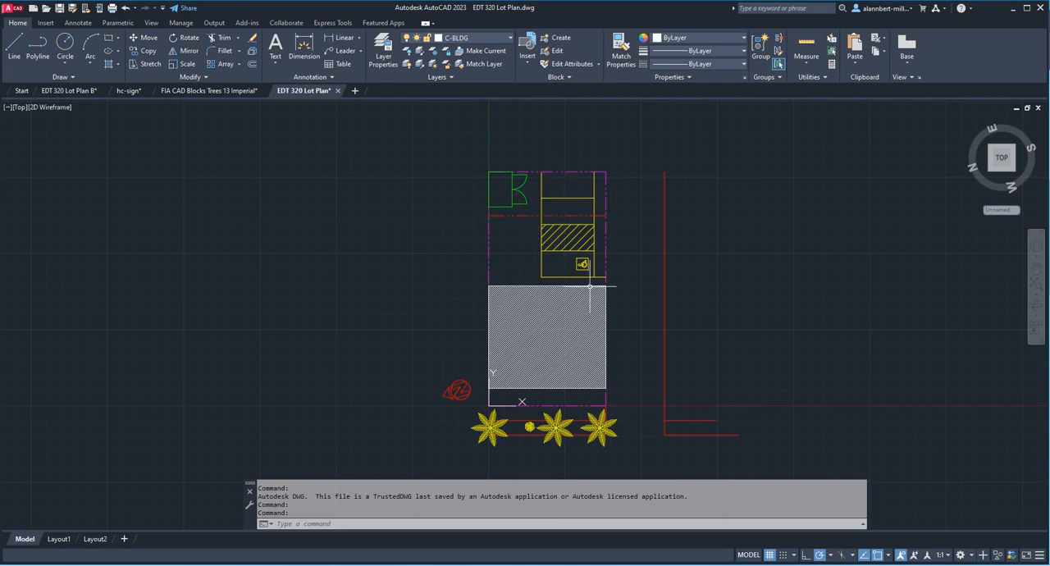
mouse_move(492, 278)
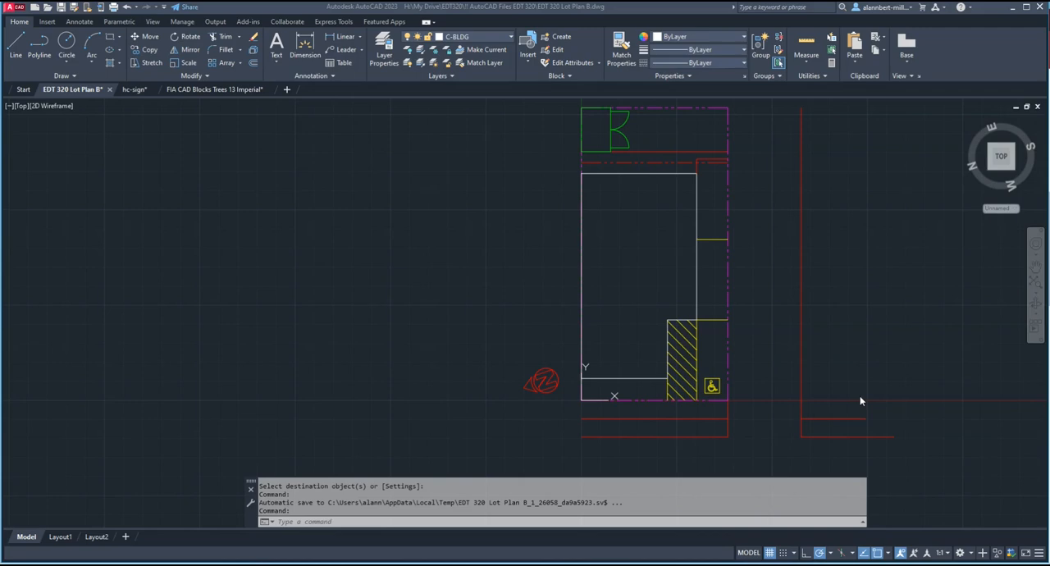
mouse_move(807, 384)
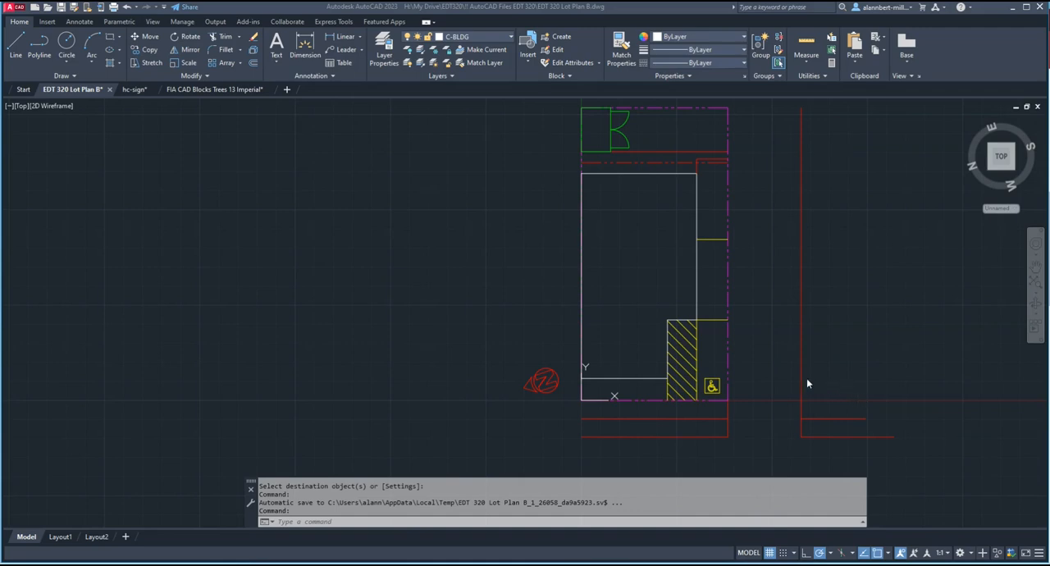
mouse_move(753, 328)
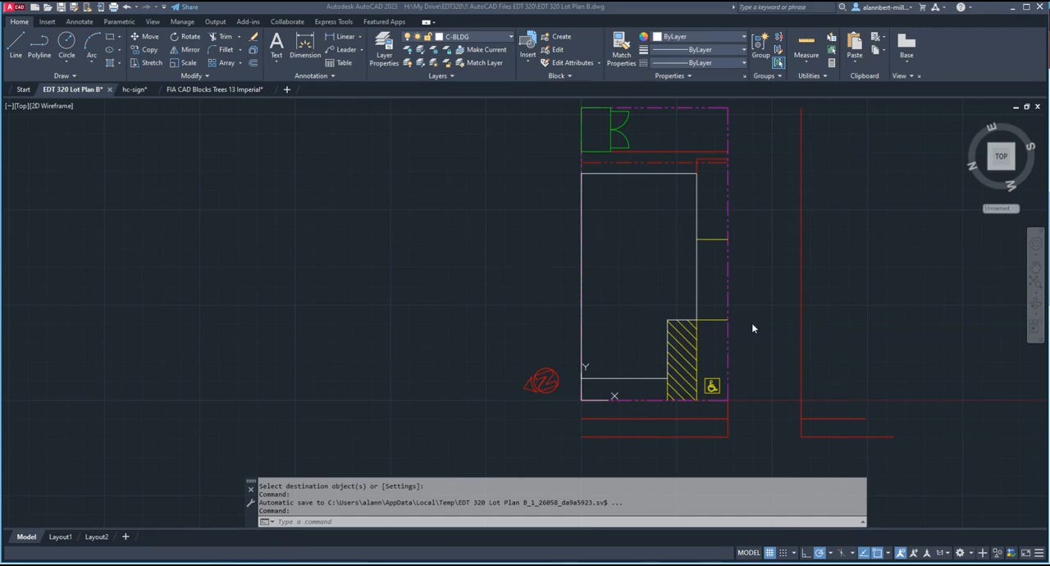
mouse_move(712, 346)
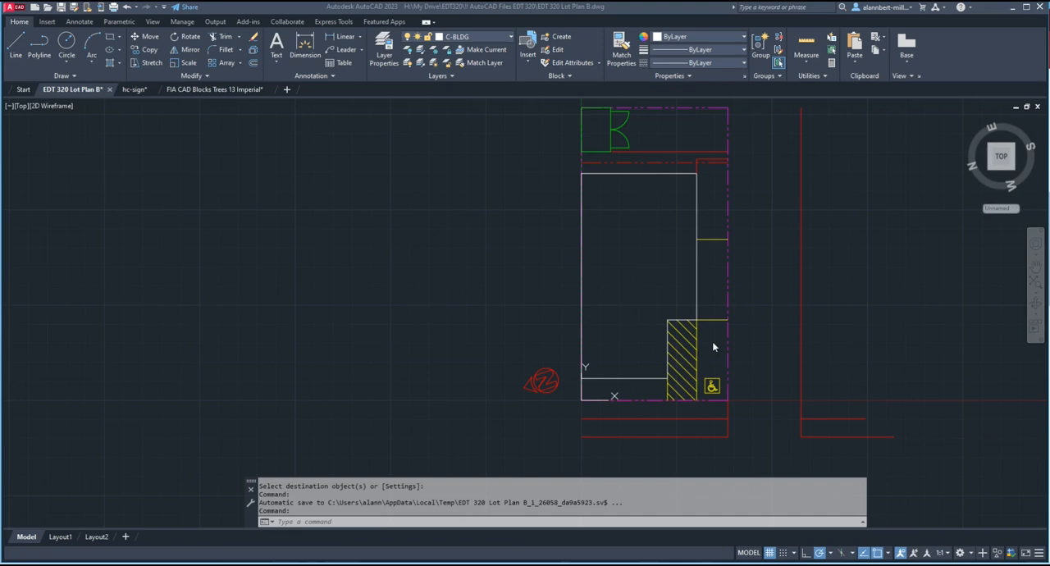
mouse_move(761, 434)
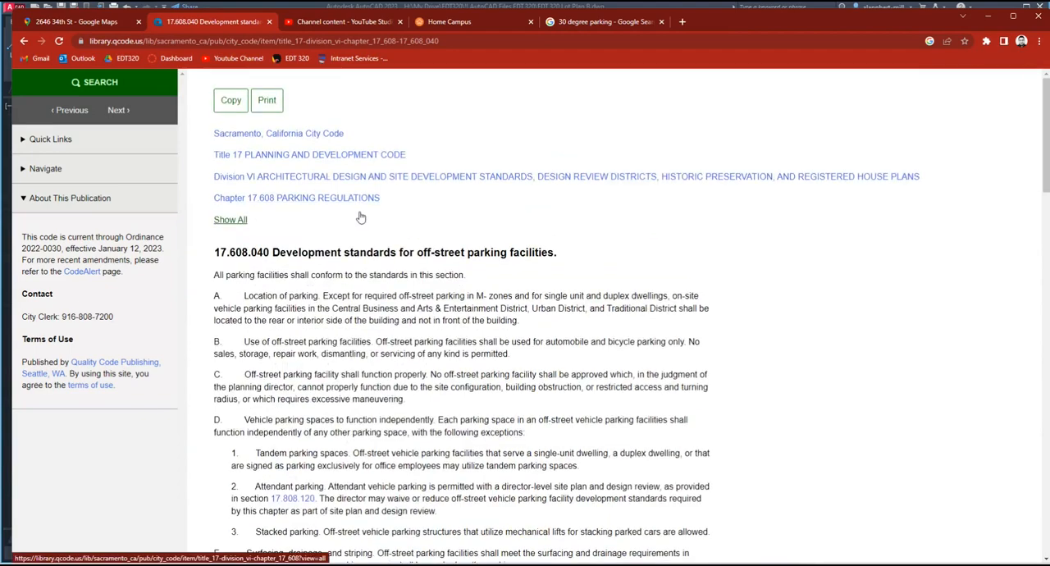
- Scroll the City Code 17.608.040 page down to the minimum vehicle space dimensions table
scroll(down, 3)
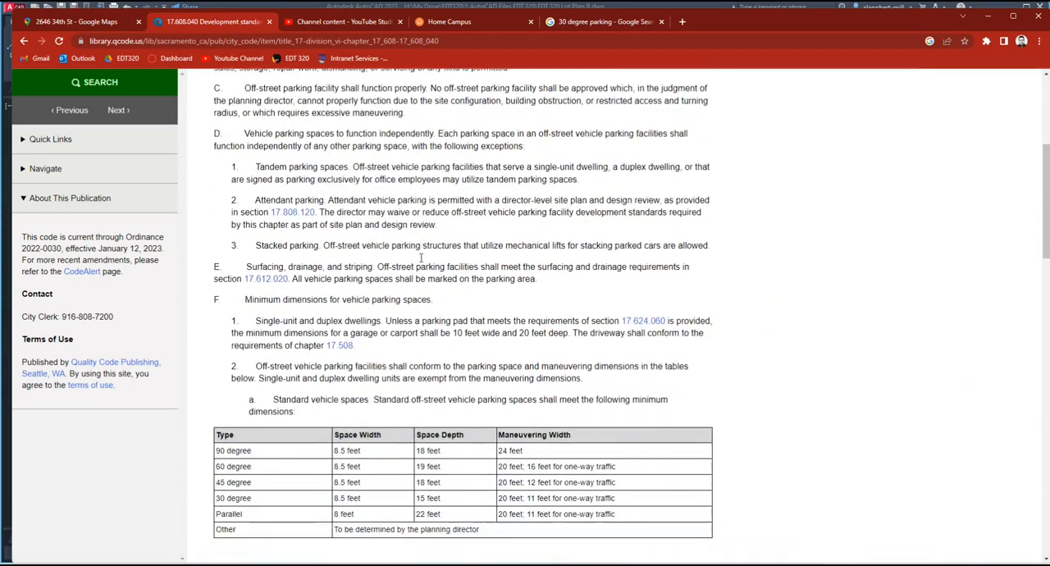
scroll(down, 3)
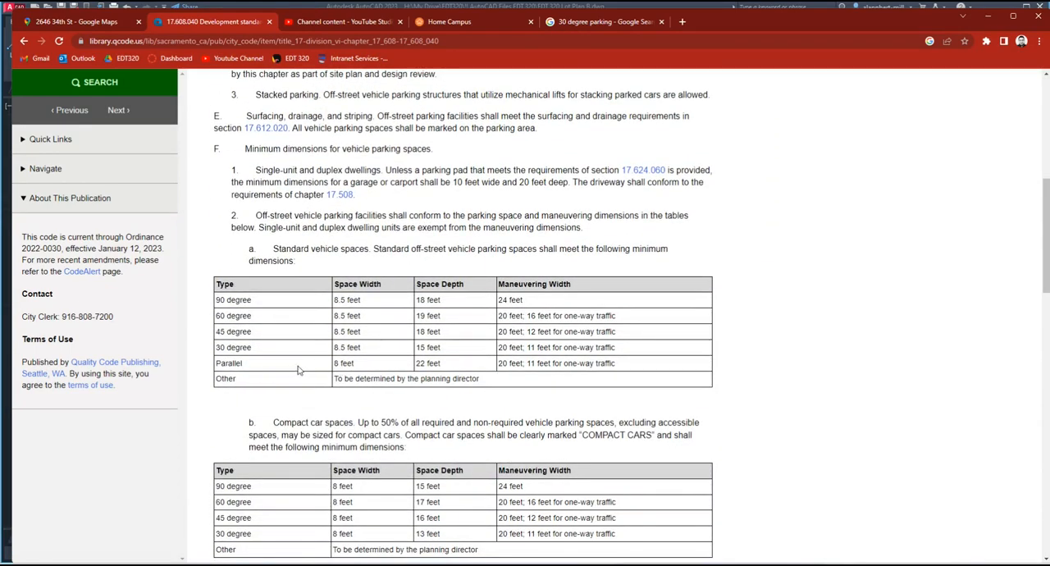
mouse_move(410, 368)
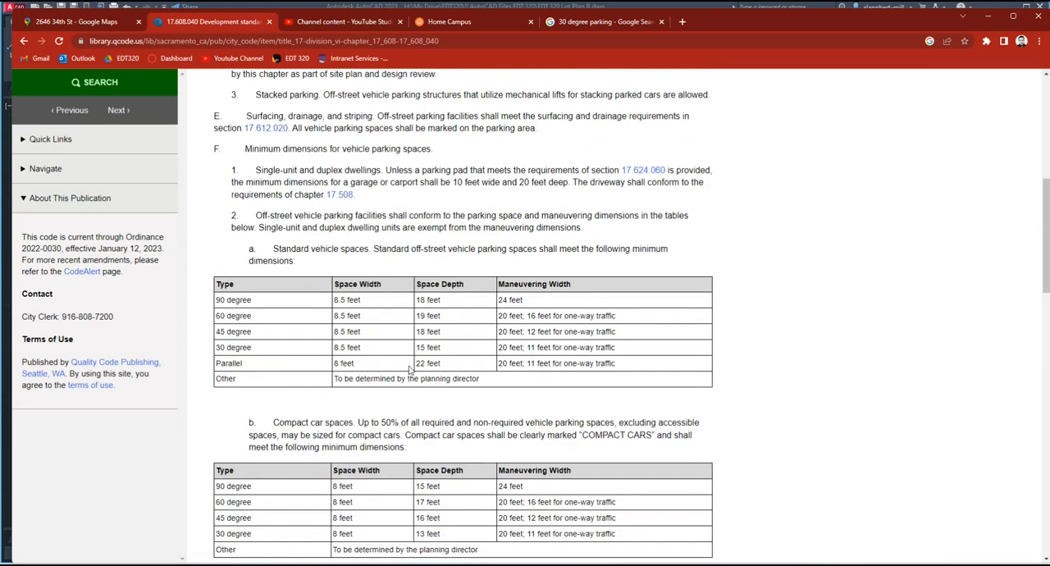
mouse_move(445, 368)
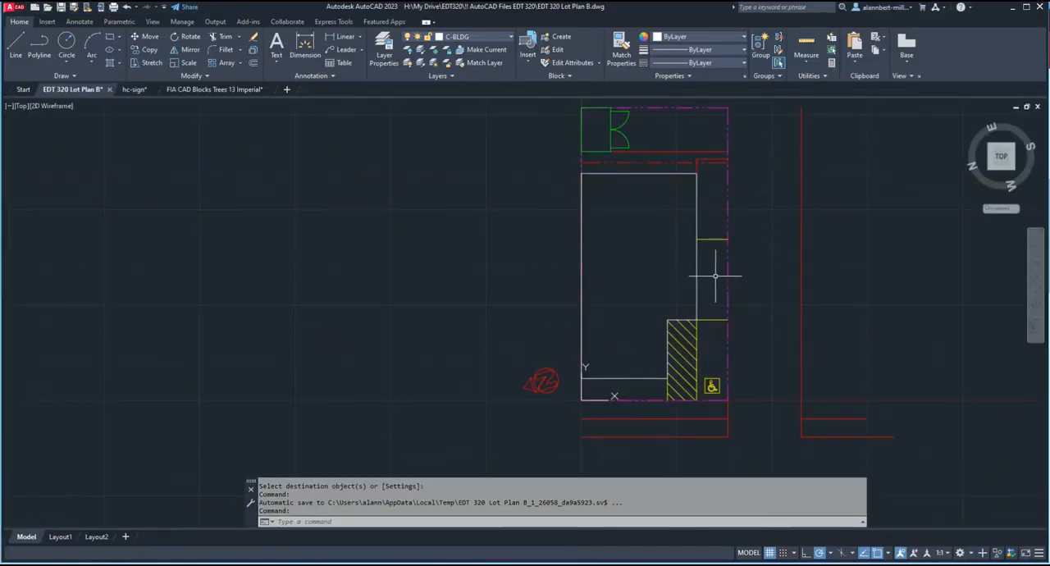
mouse_move(763, 298)
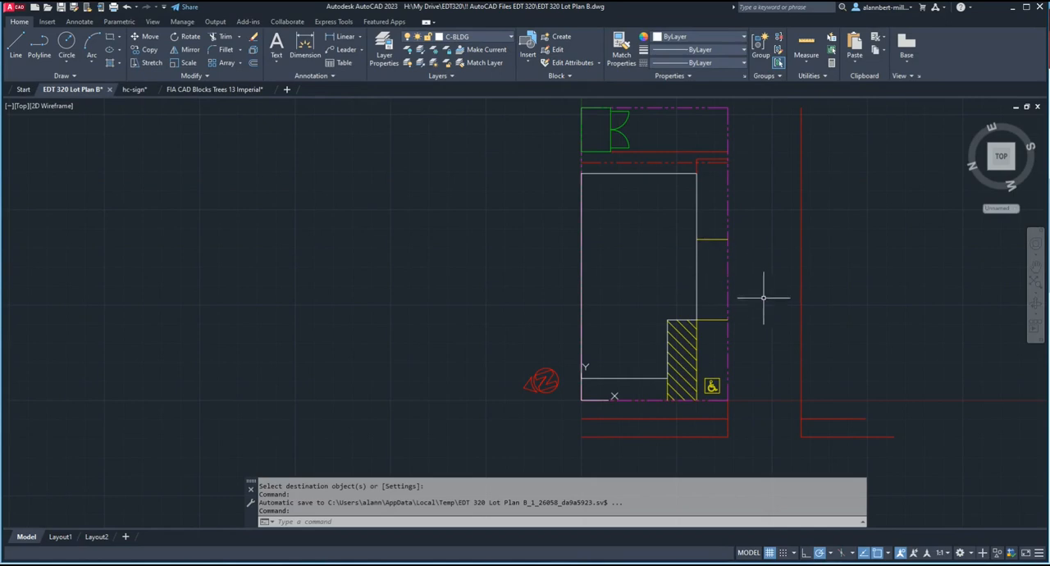
mouse_move(715, 297)
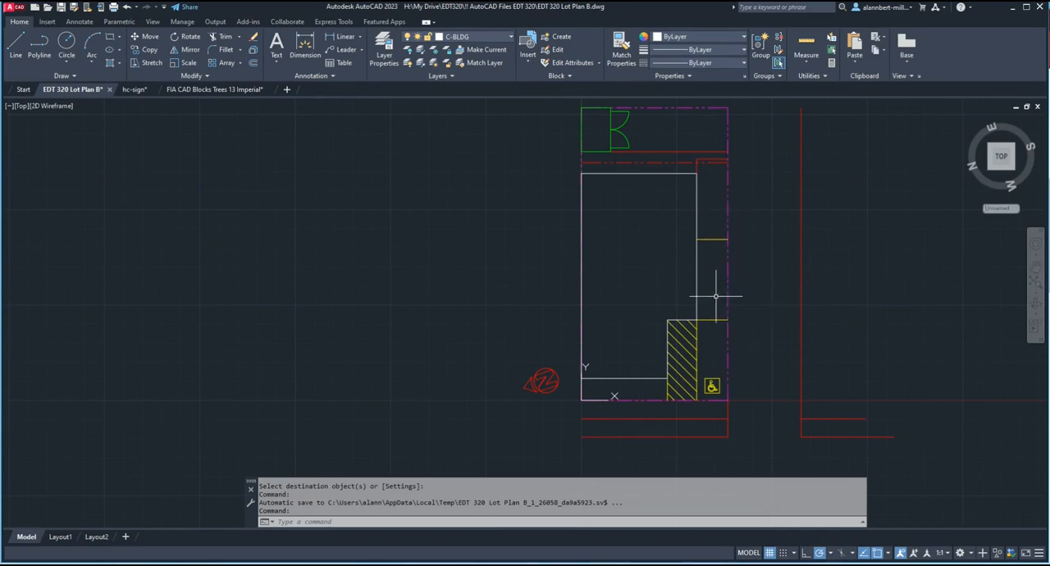
mouse_move(715, 299)
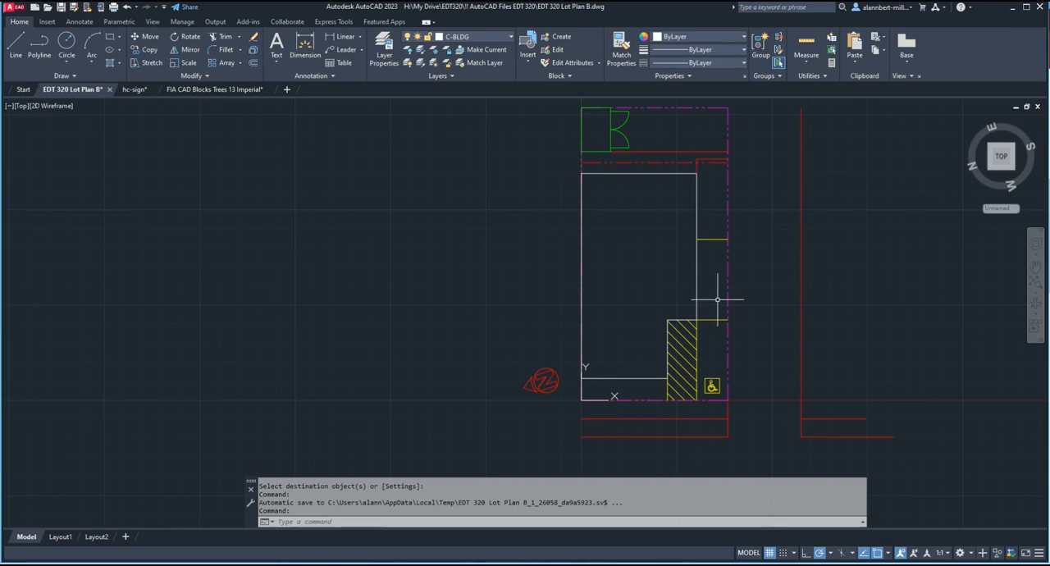
mouse_move(723, 345)
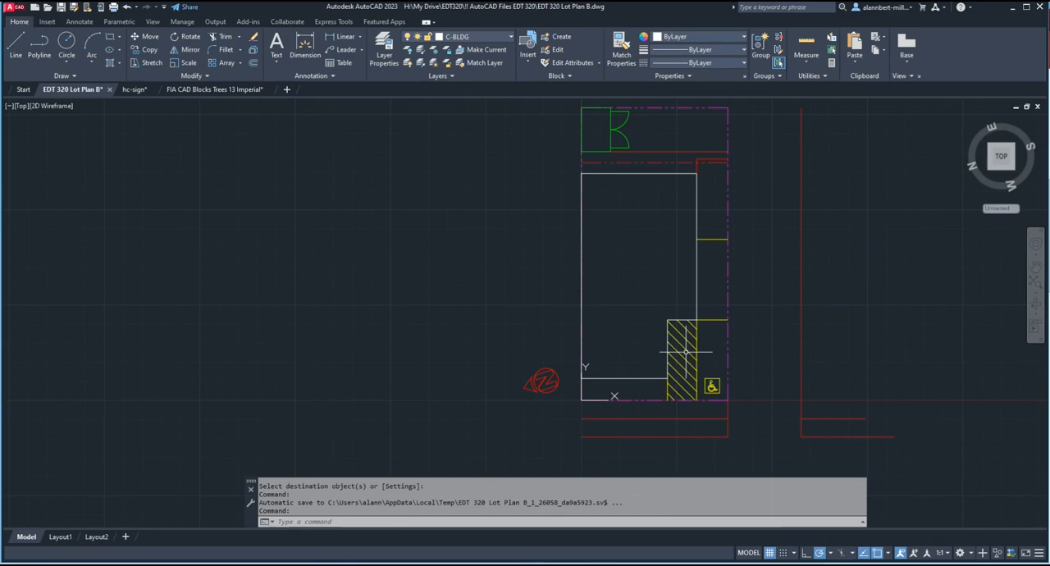
mouse_move(714, 353)
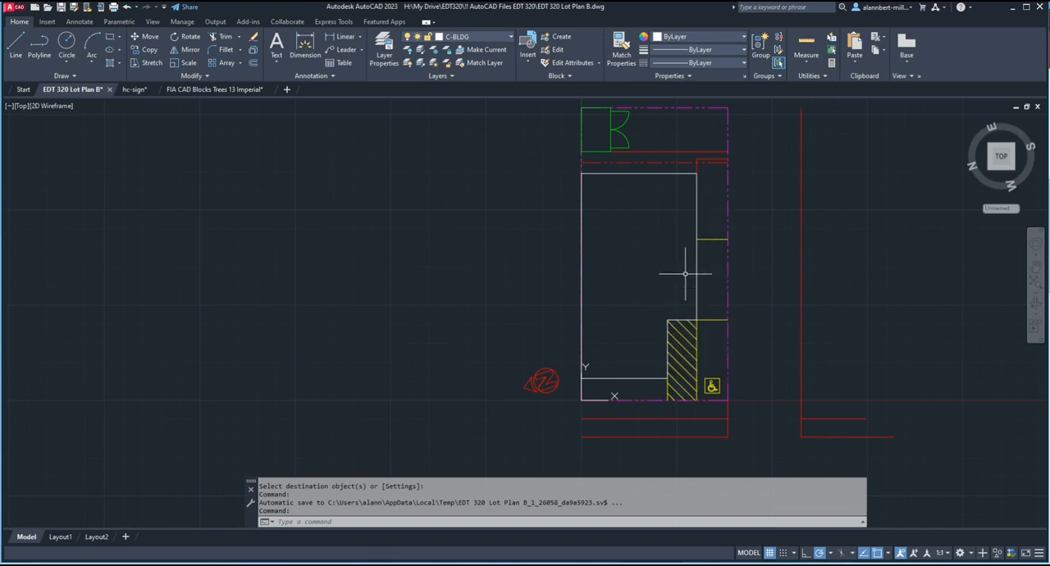
mouse_move(696, 229)
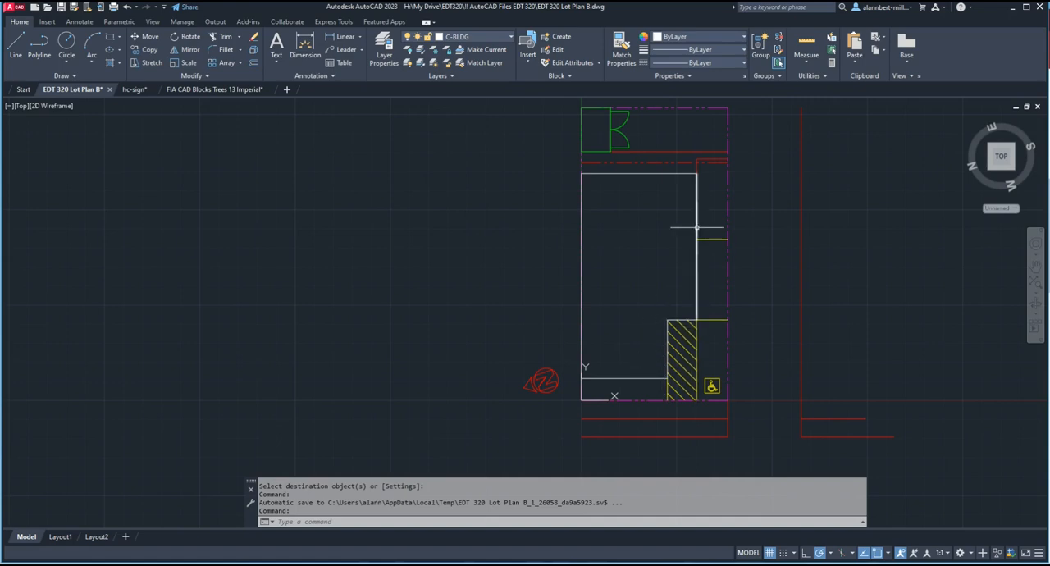
mouse_move(639, 397)
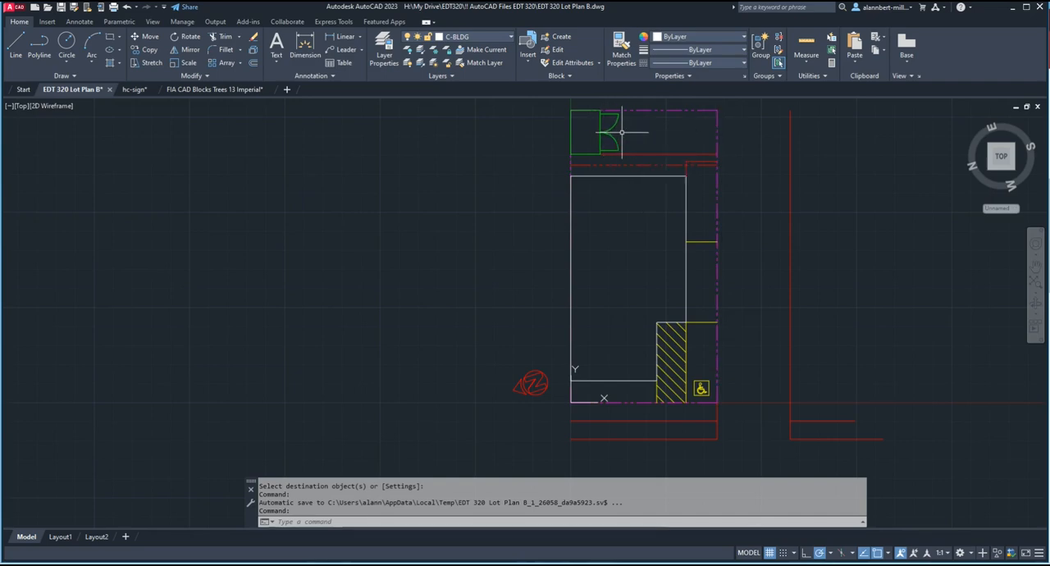
mouse_move(643, 161)
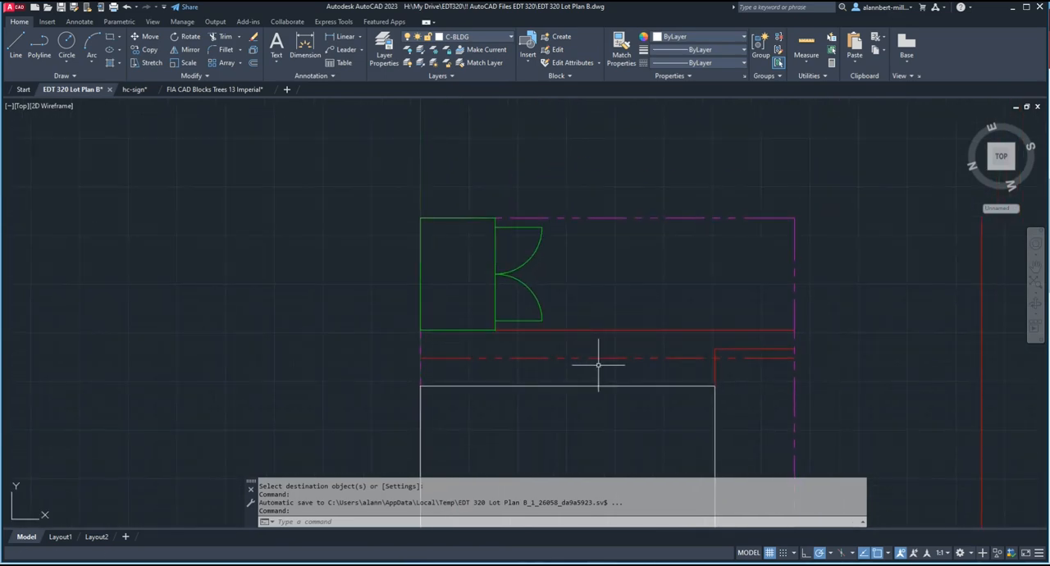
mouse_move(653, 345)
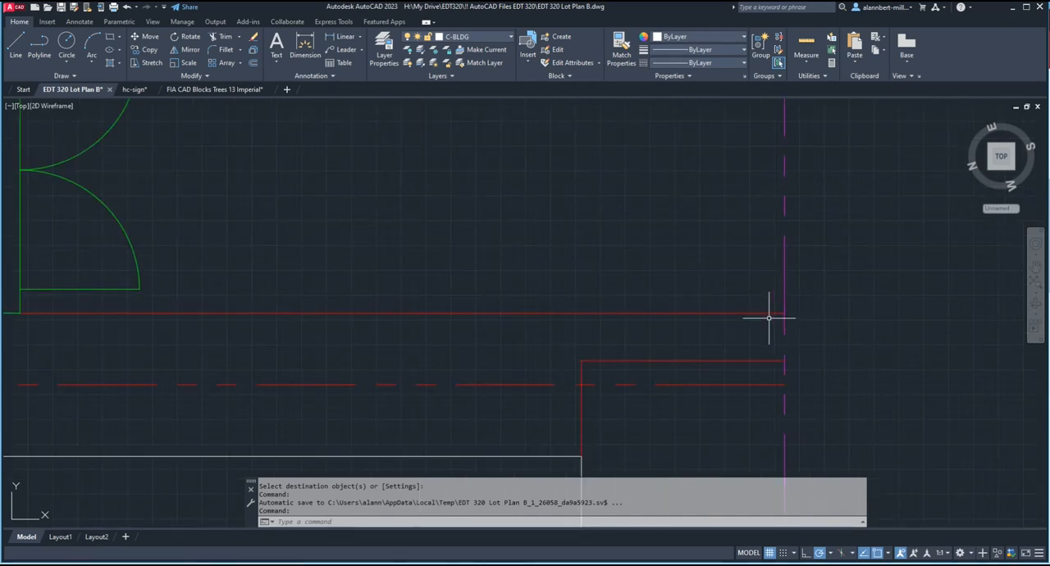
mouse_move(769, 345)
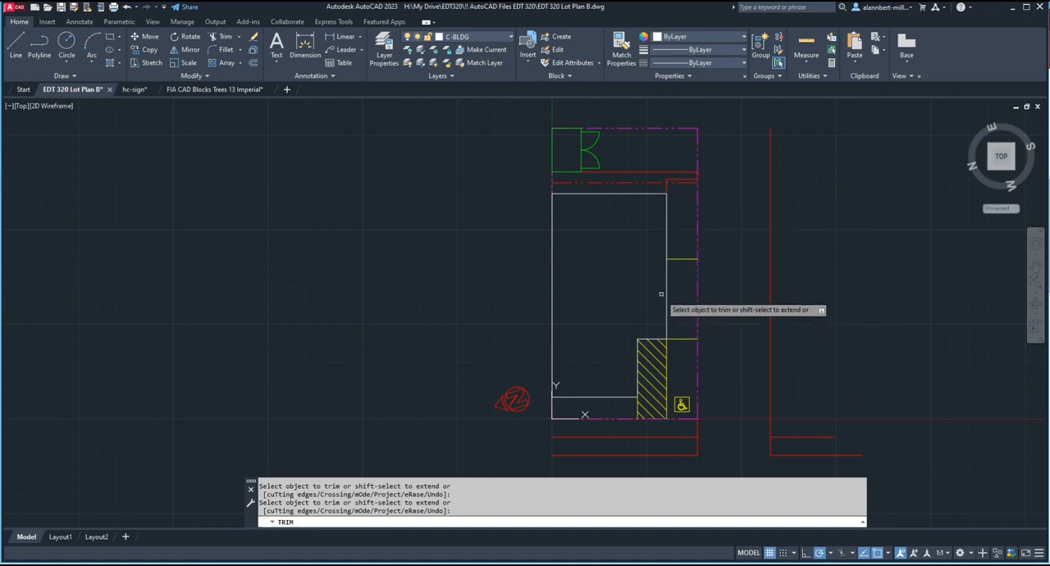
mouse_move(624, 310)
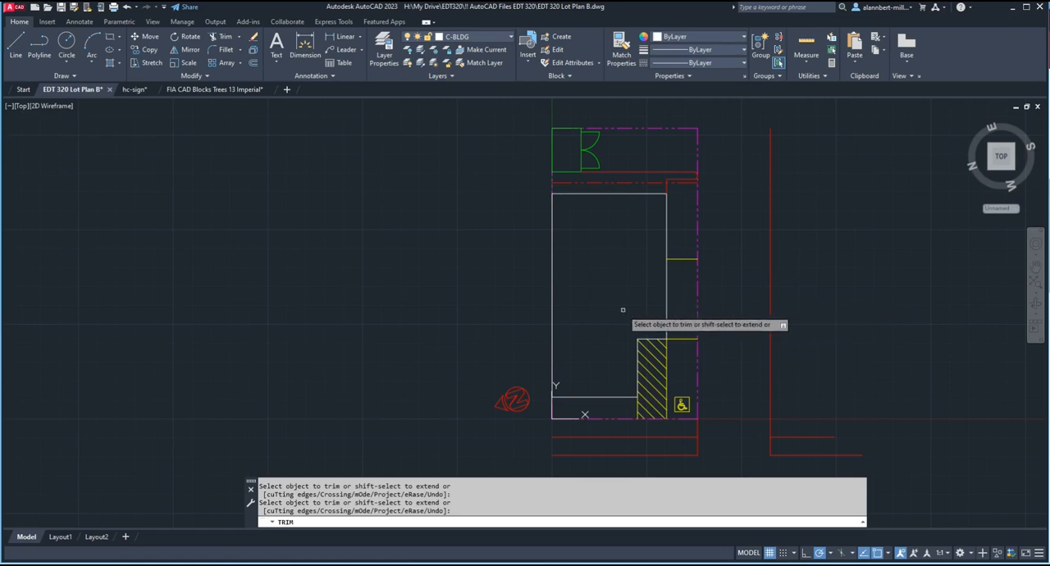
mouse_move(613, 305)
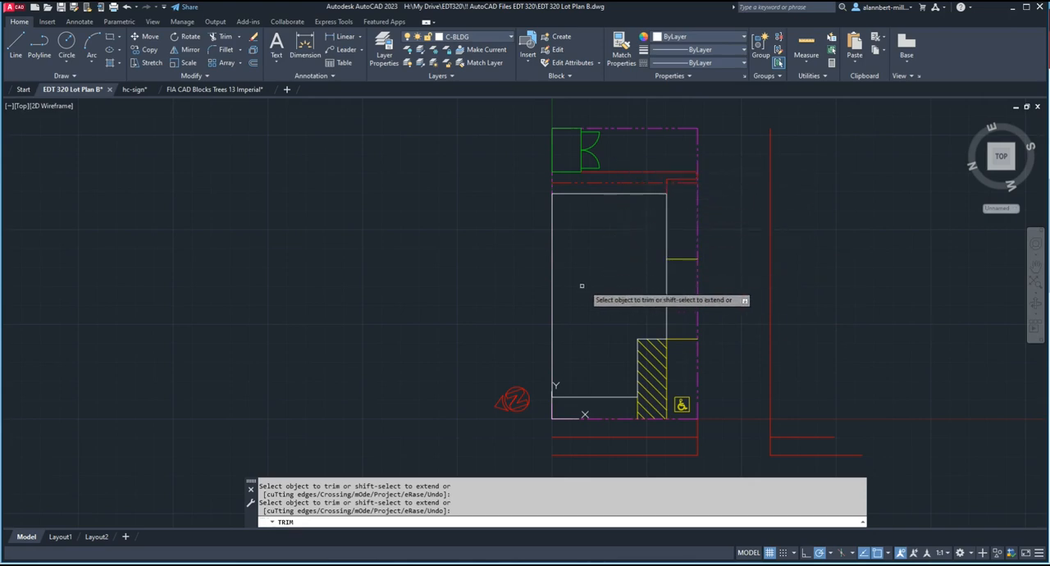
- Trim the stray line segment left near the building outline
click(625, 248)
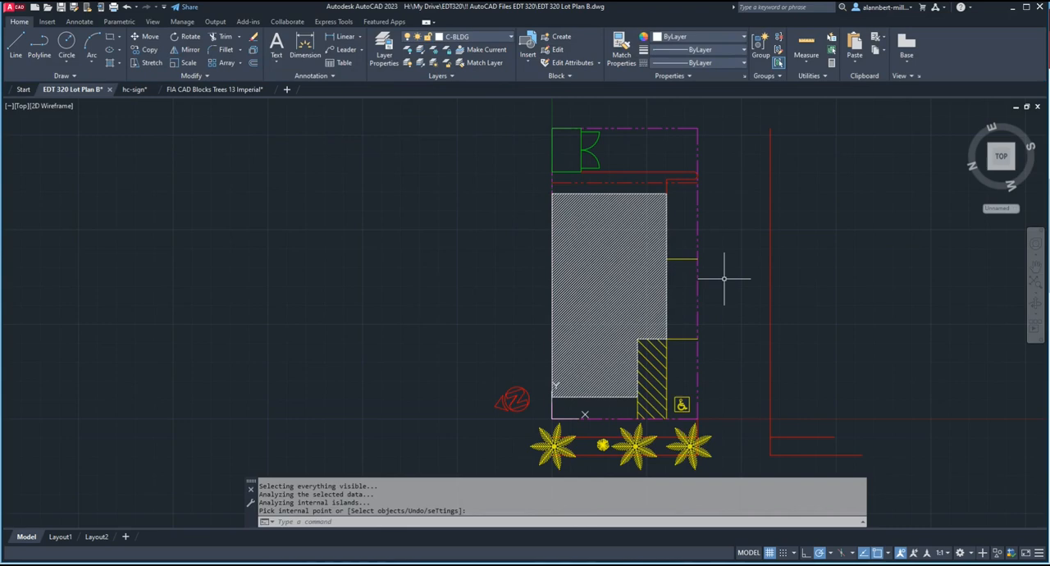
mouse_move(702, 231)
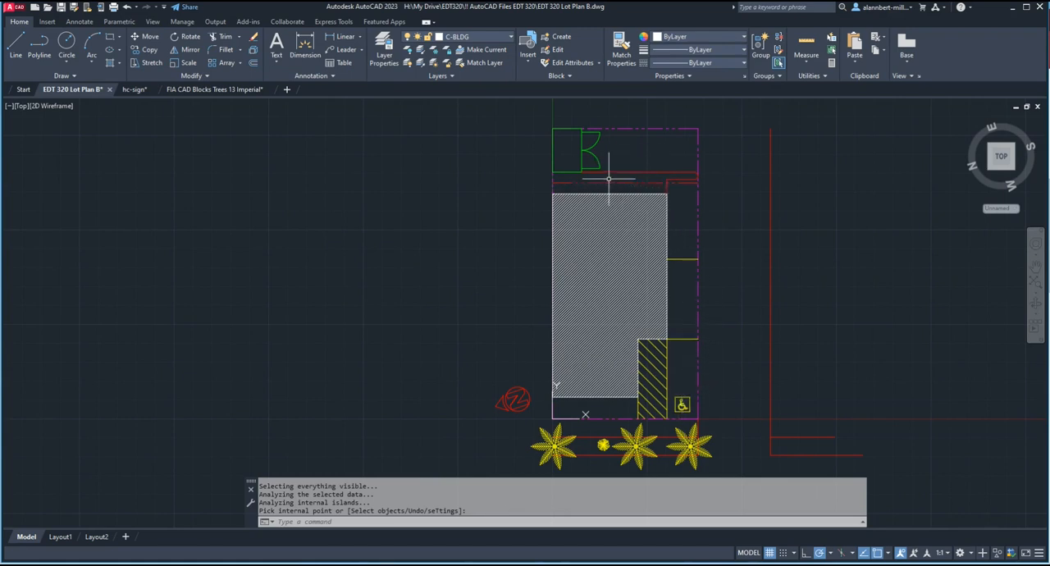
mouse_move(722, 147)
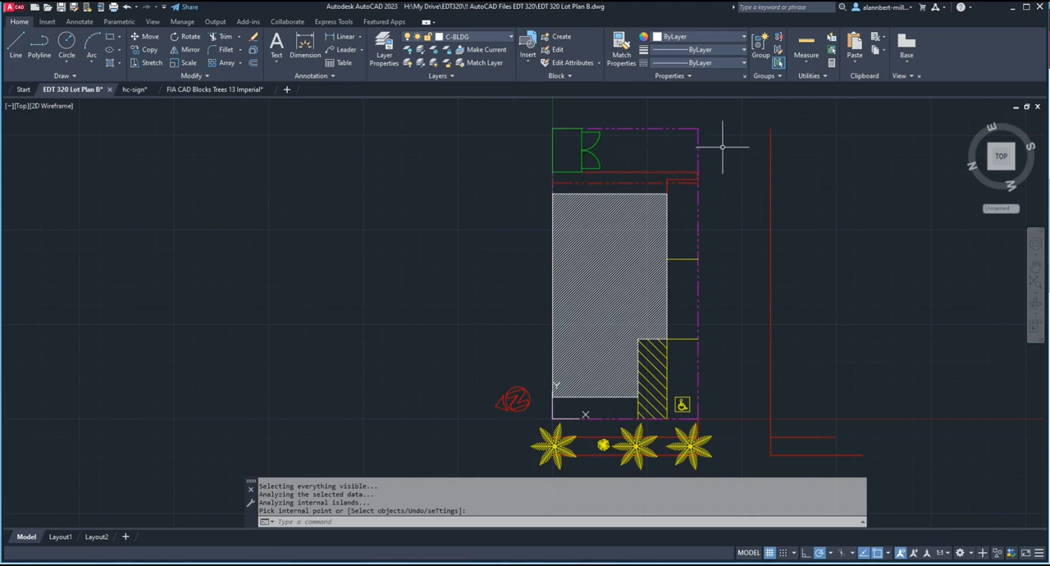
mouse_move(584, 397)
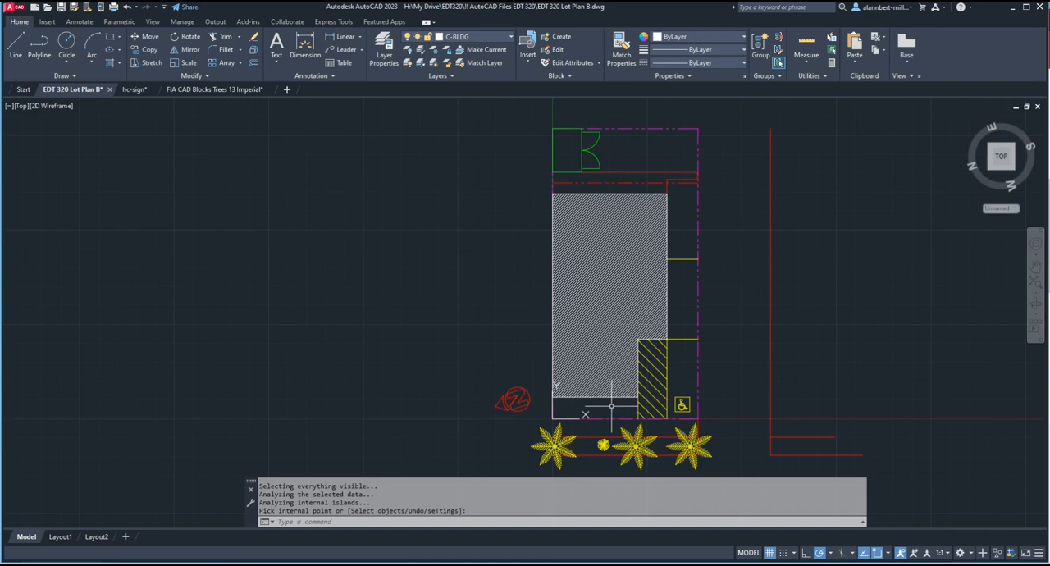
mouse_move(622, 407)
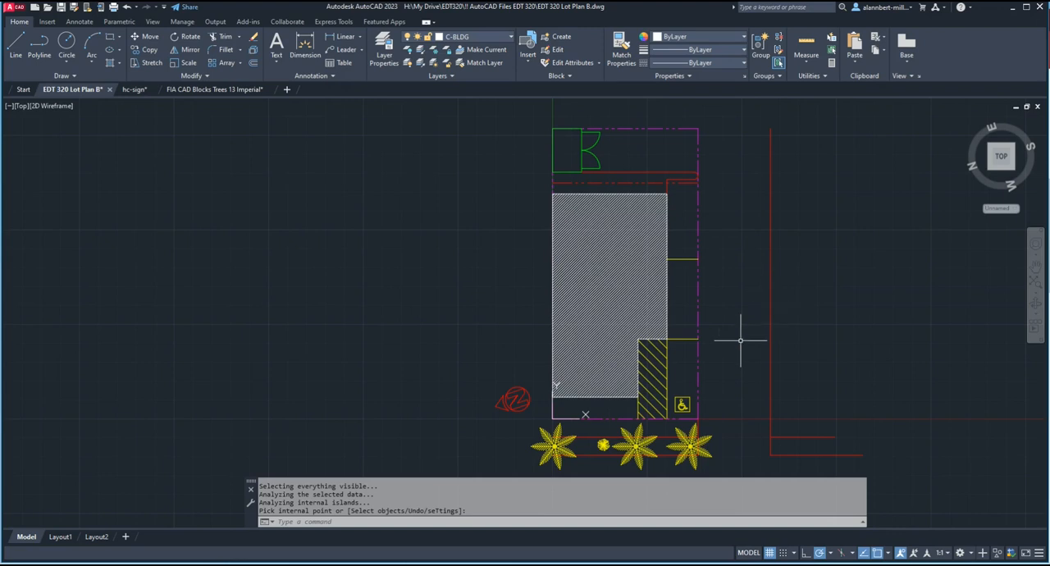
mouse_move(739, 344)
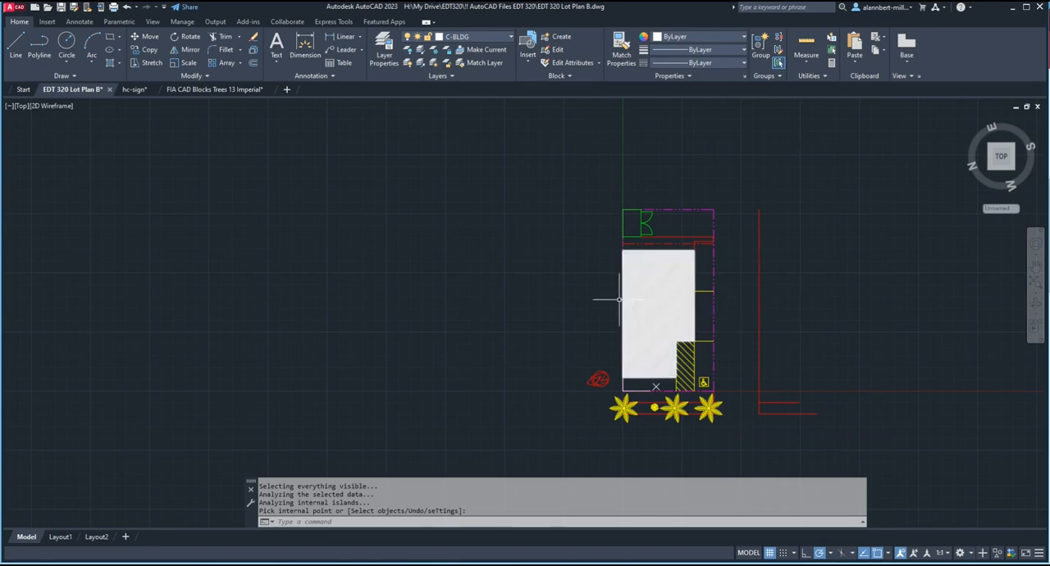
- Make the EDT 320 Lot Plan drawing active after a brief look at Lot Plan 8
click(632, 443)
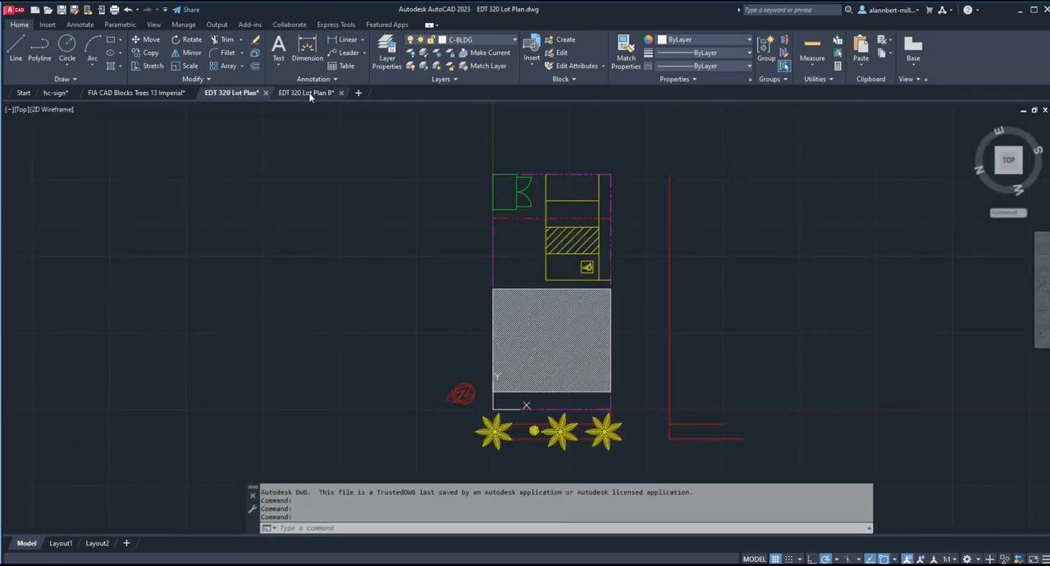
click(305, 92)
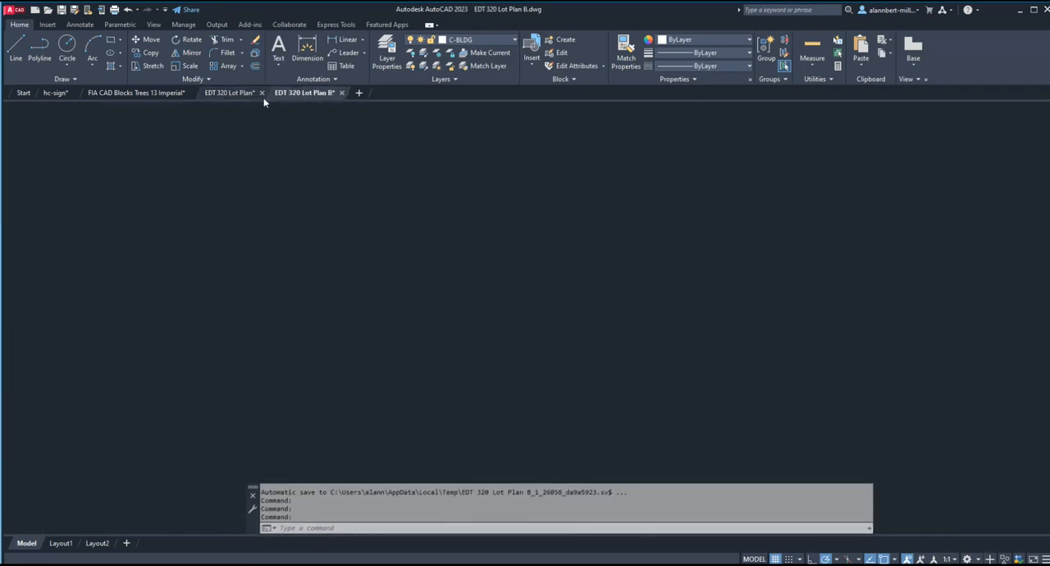
click(231, 92)
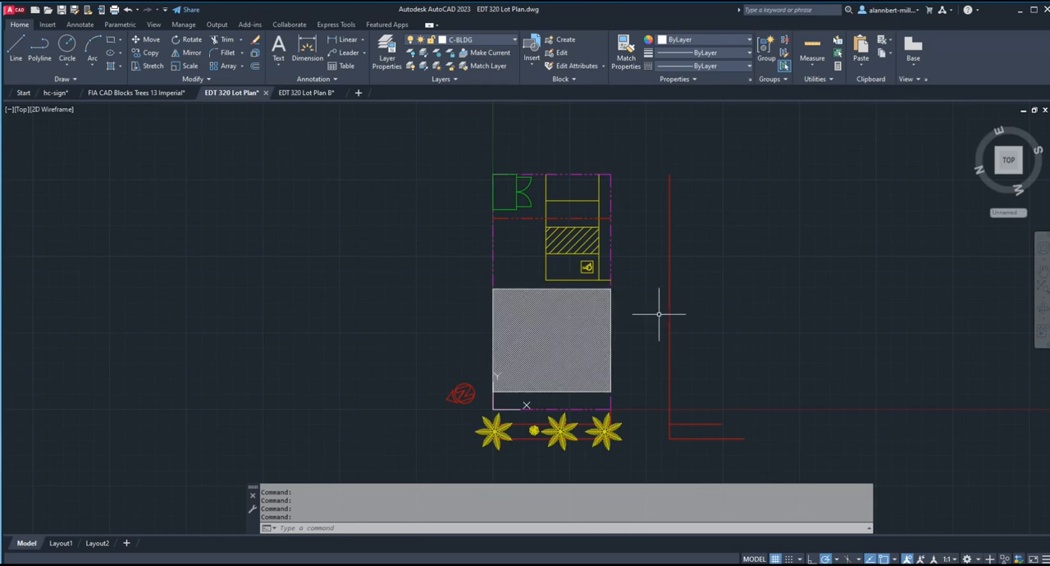
mouse_move(649, 391)
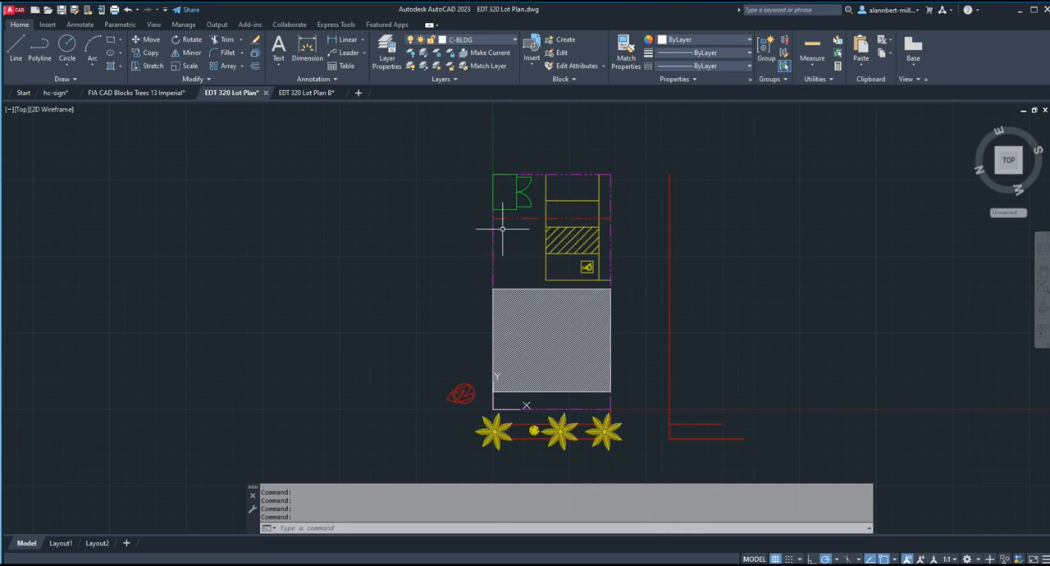
mouse_move(531, 254)
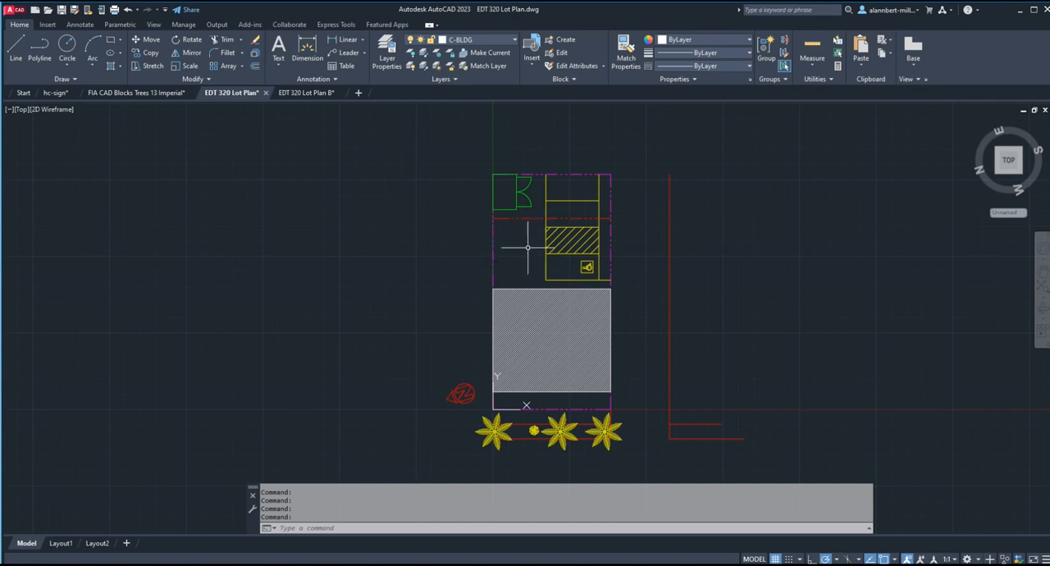
mouse_move(532, 239)
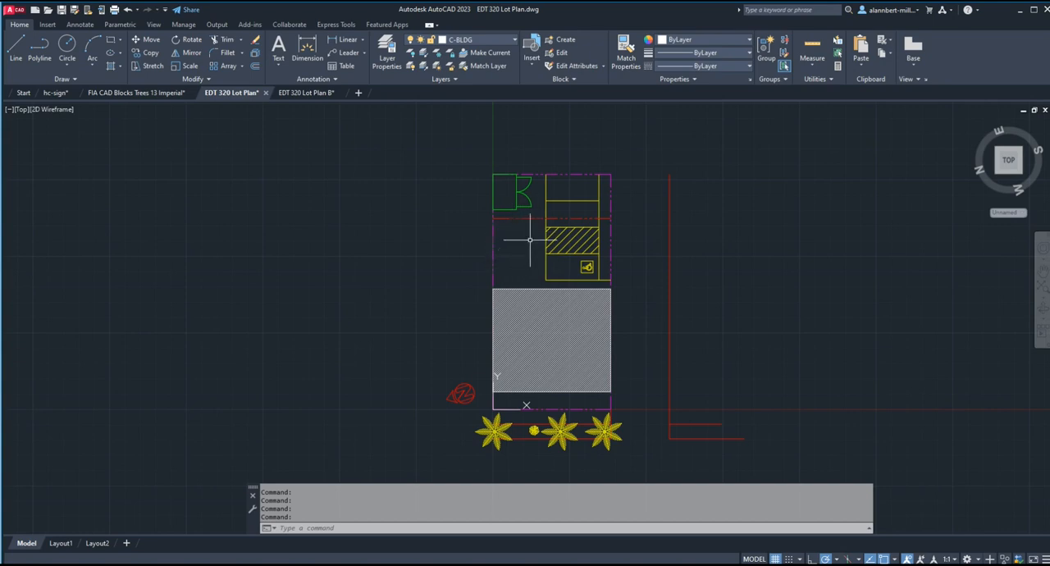
mouse_move(519, 259)
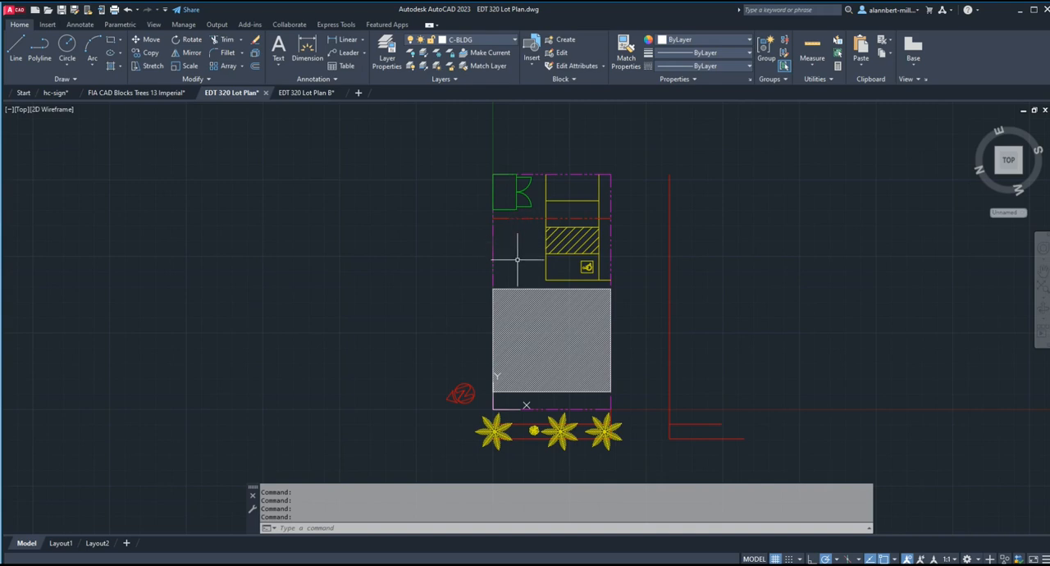
mouse_move(535, 250)
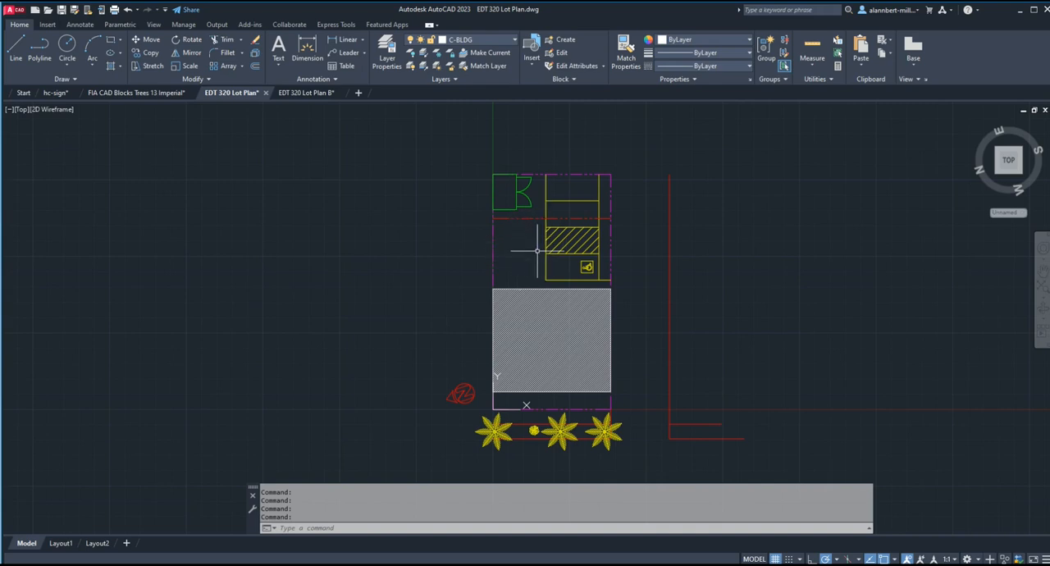
mouse_move(626, 380)
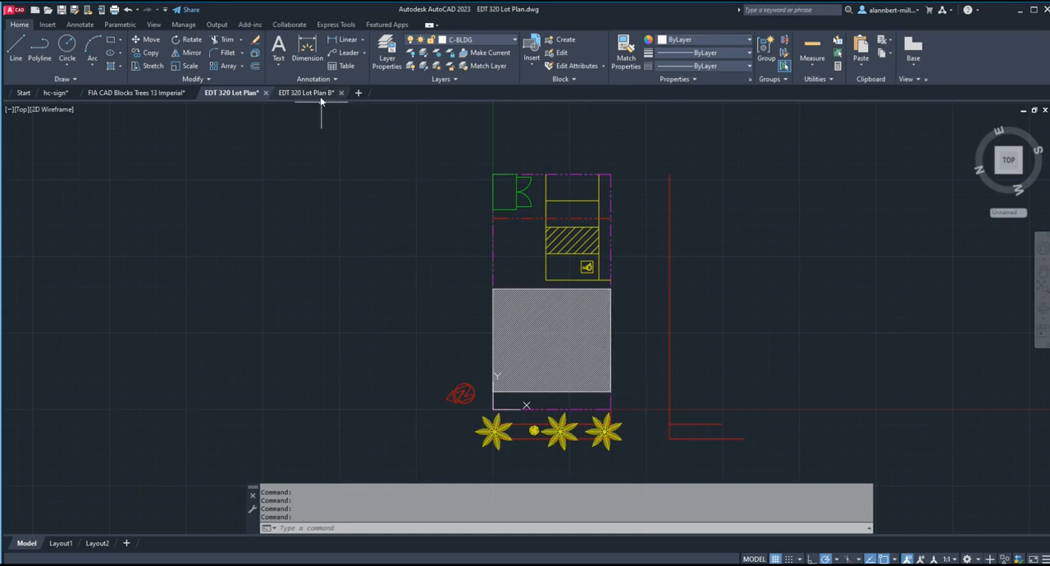
click(305, 92)
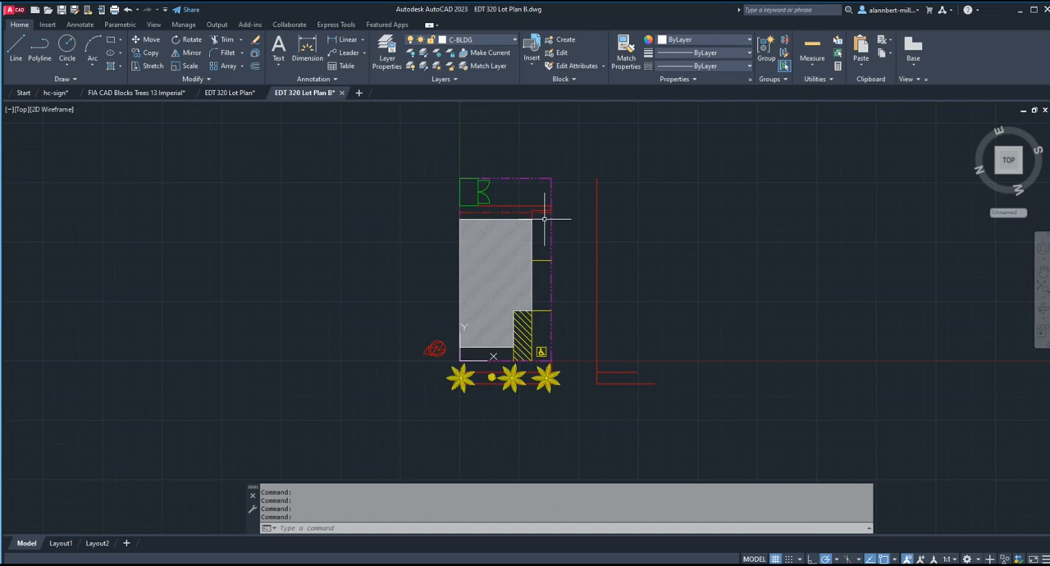
mouse_move(535, 193)
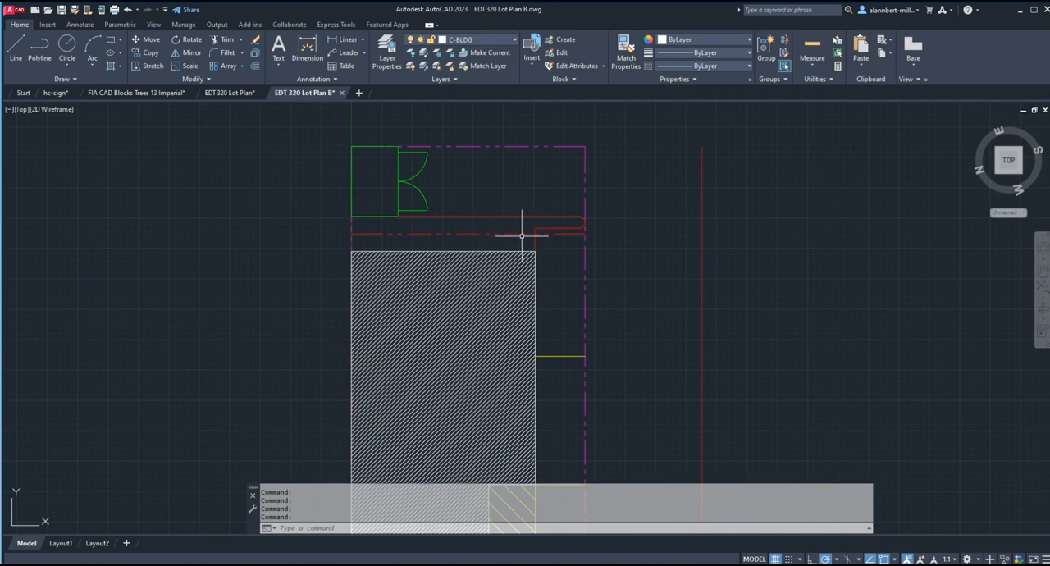
scroll(down, 3)
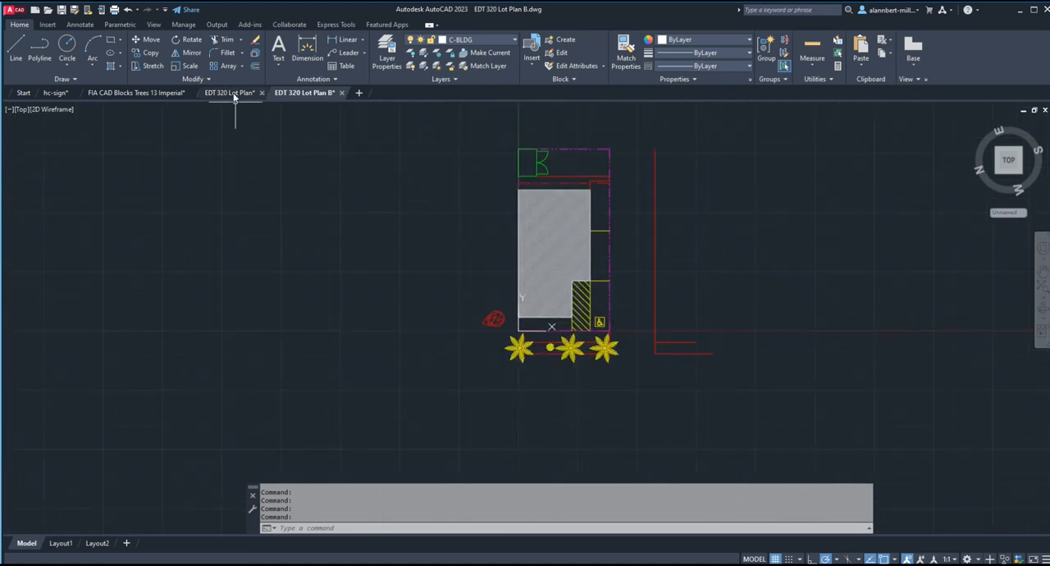
mouse_move(233, 92)
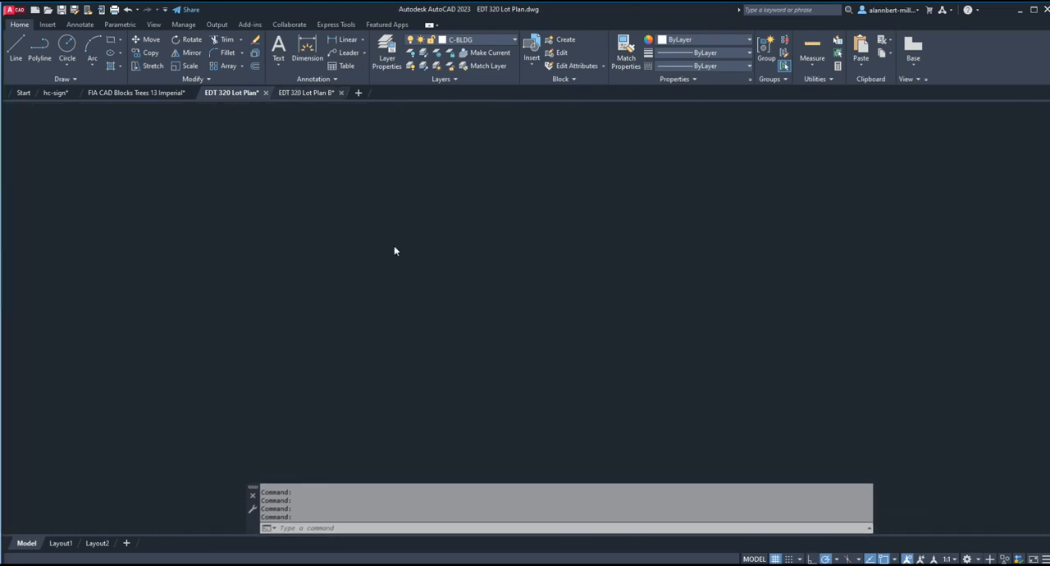
- Bring the EDT 320 Lot Plan 8 drawing forward and finish on it
click(305, 92)
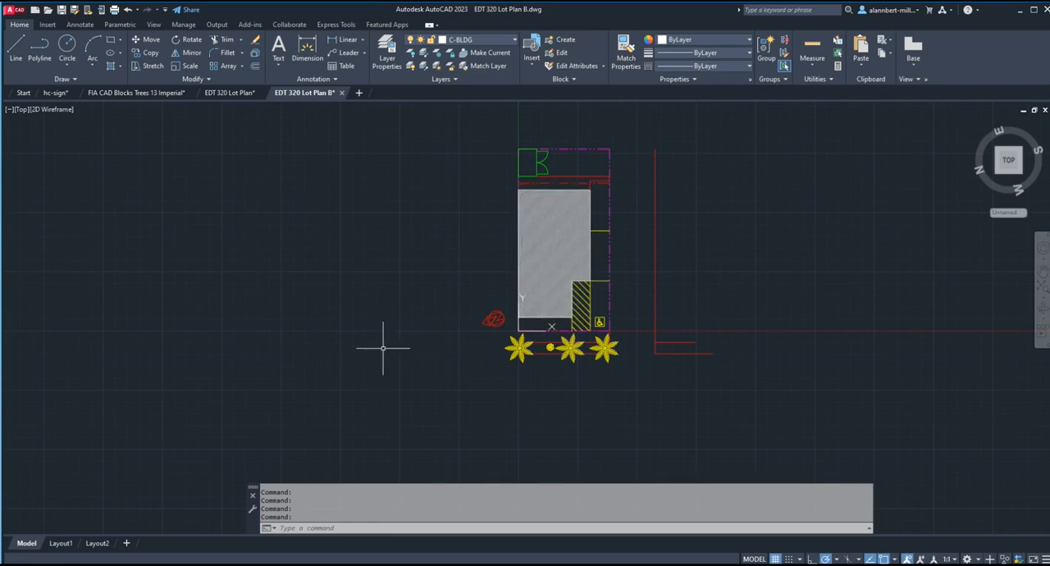
mouse_move(374, 283)
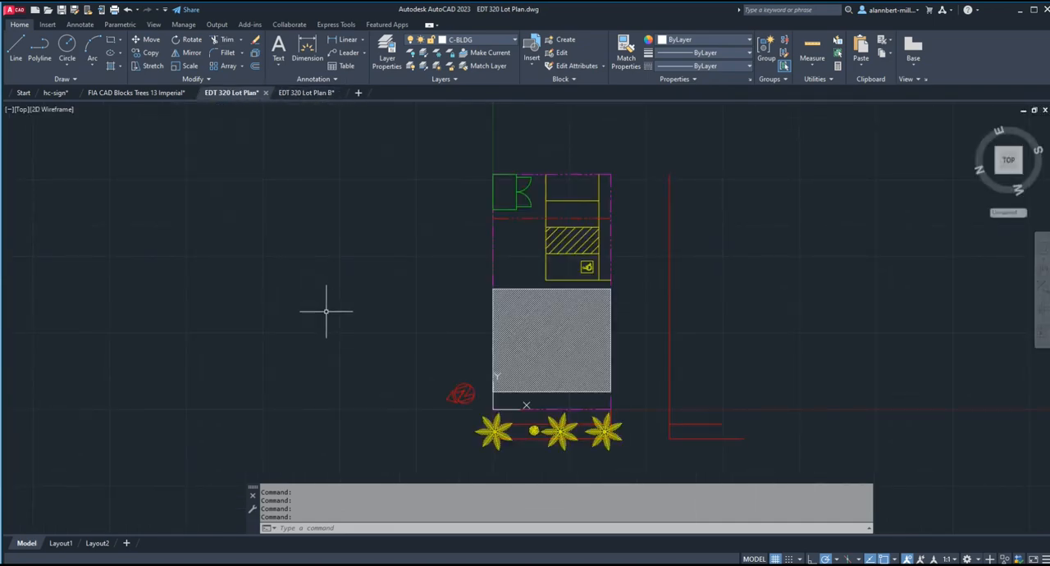
mouse_move(456, 295)
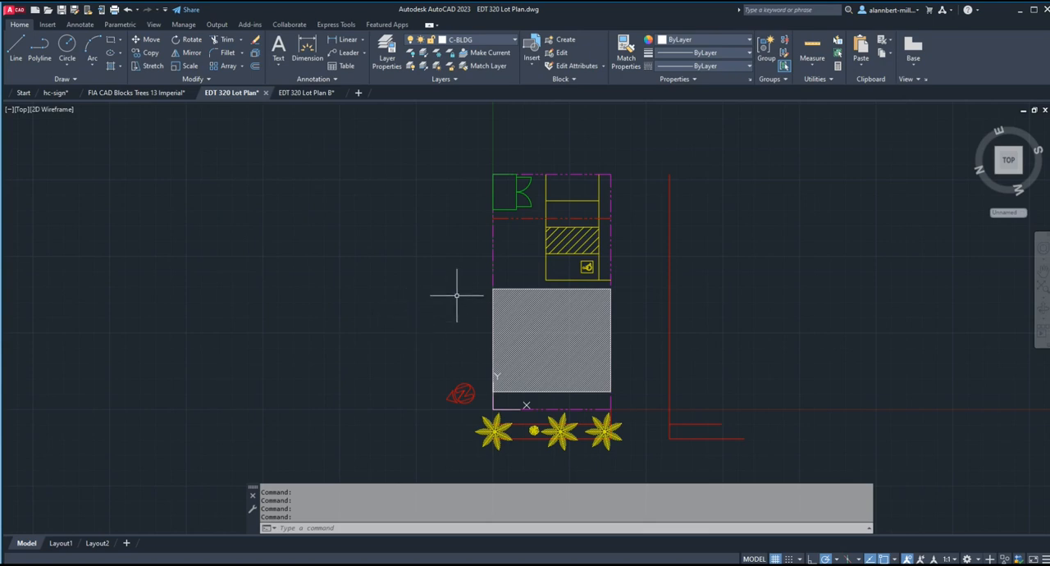
mouse_move(456, 278)
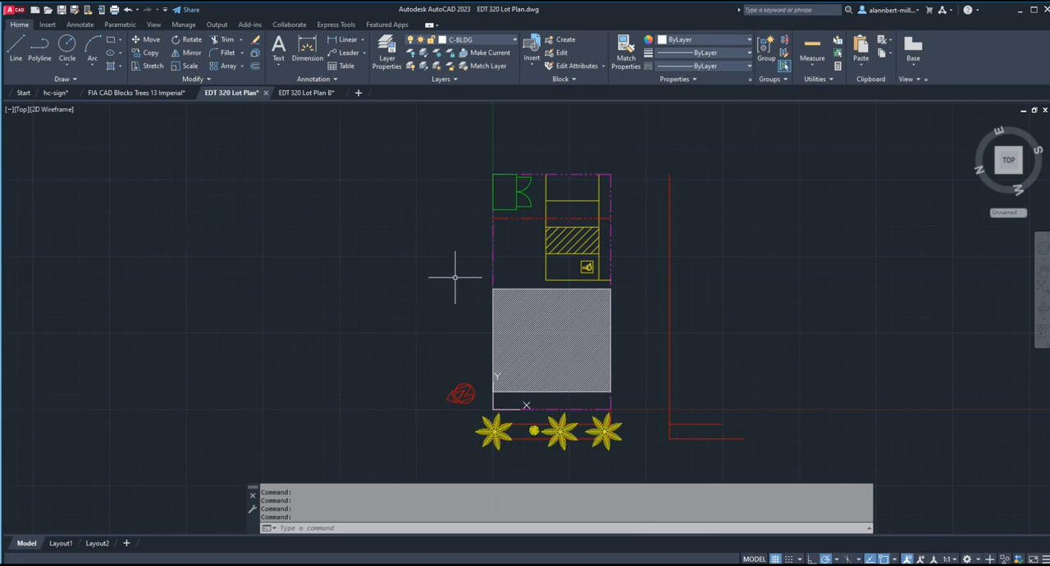
click(305, 92)
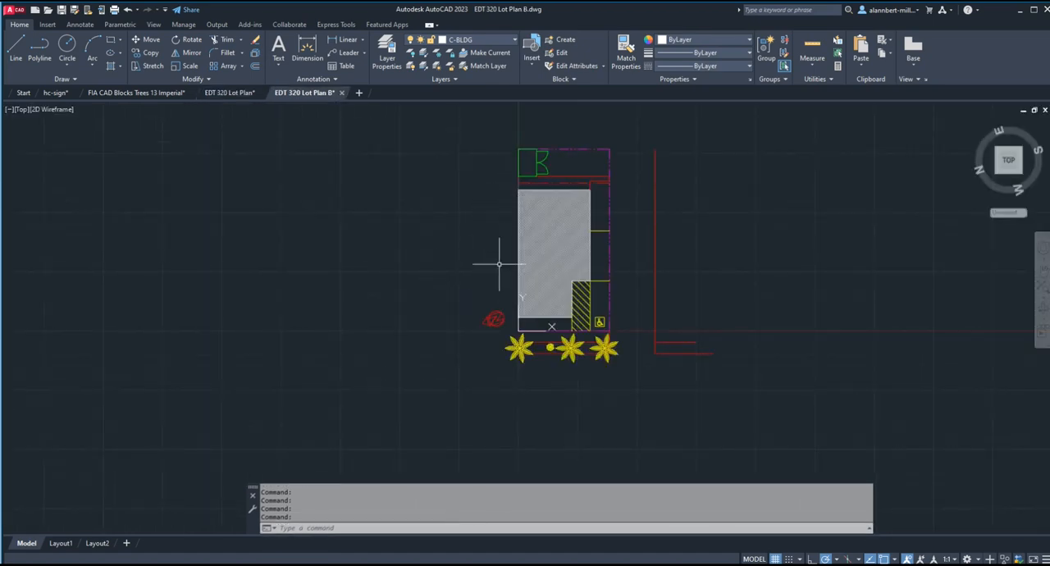